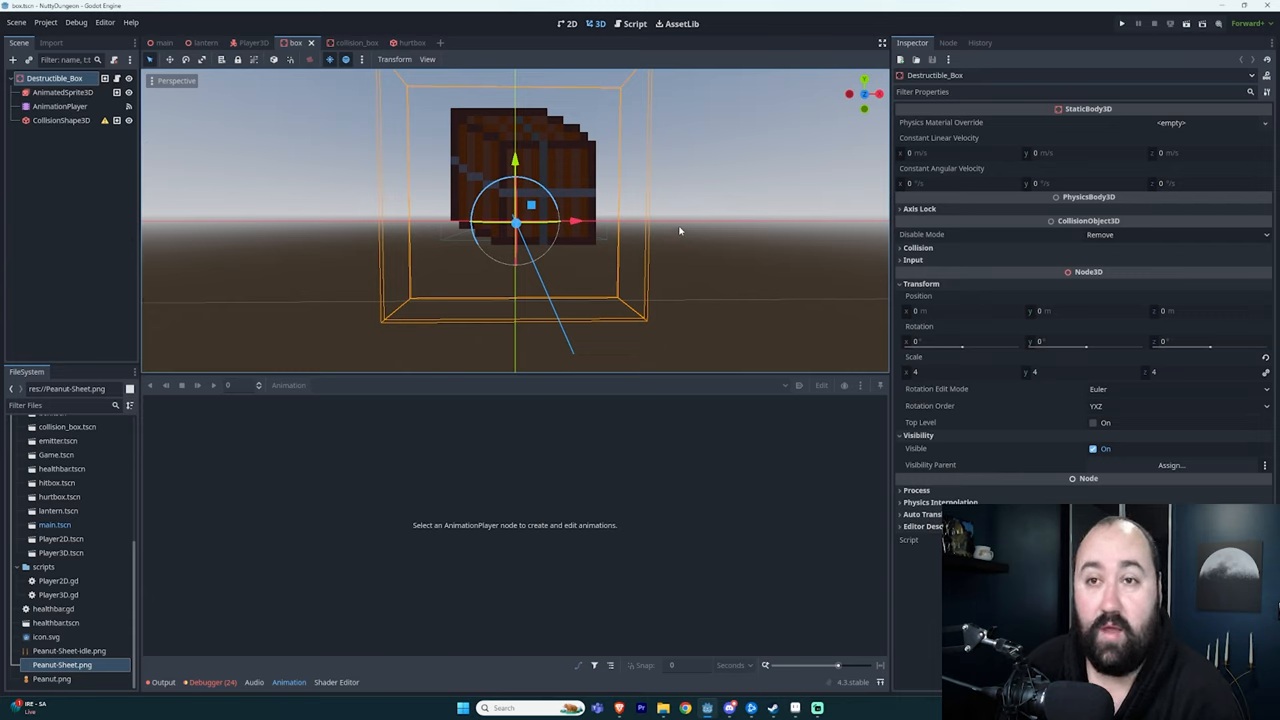
pyautogui.moveTo(52, 78)
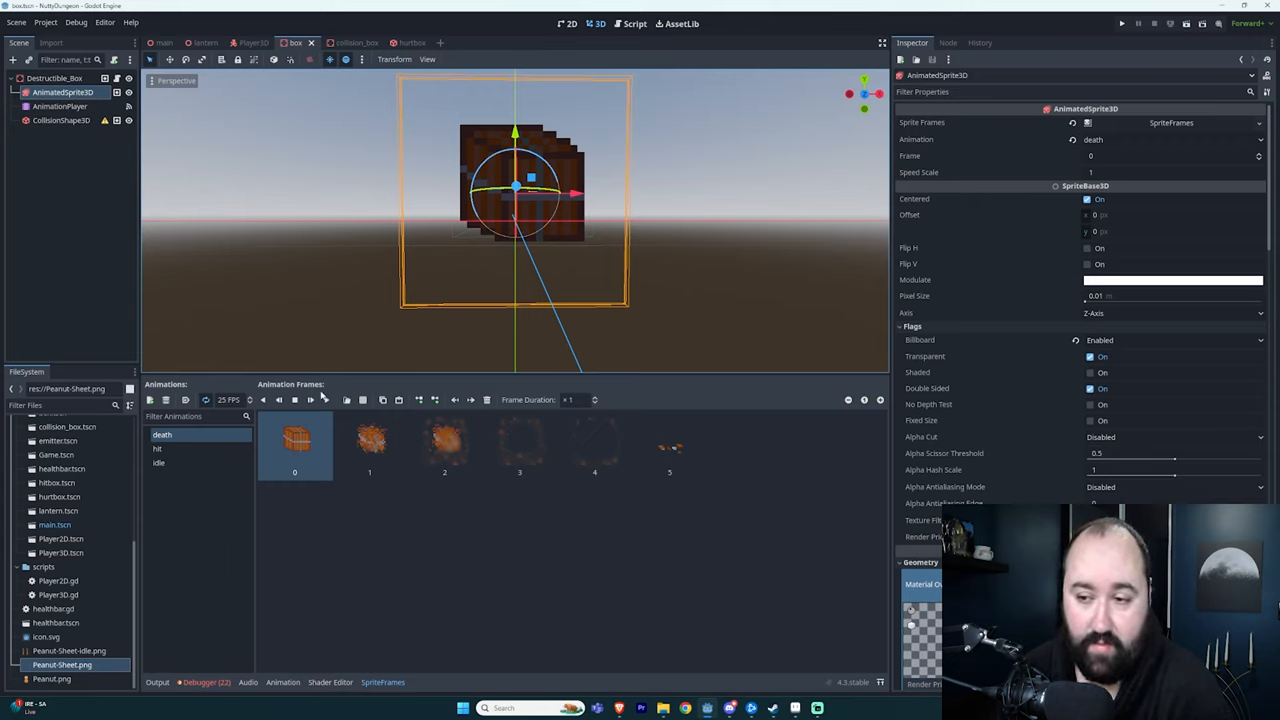
# Preview the death animation, then inspect the two-frame hit and one-frame idle animations in the SpriteFrames list
pyautogui.click(294, 400)
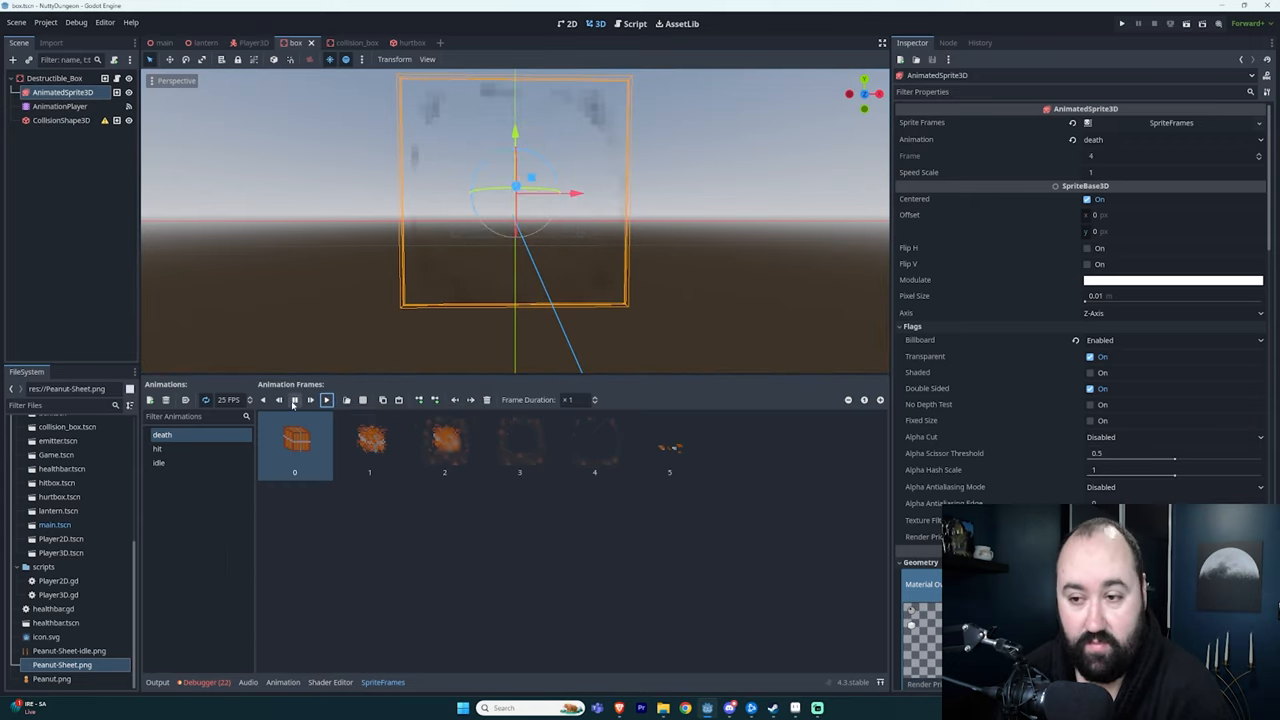
pyautogui.click(156, 448)
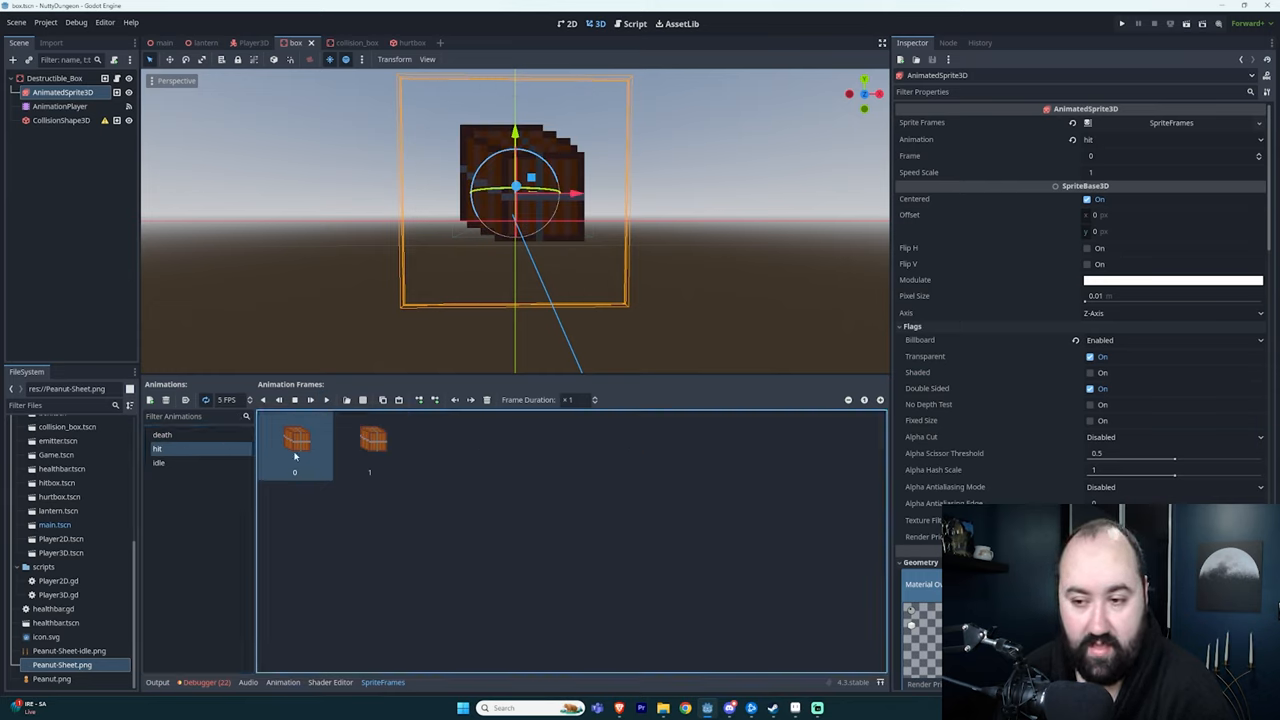
pyautogui.click(326, 400)
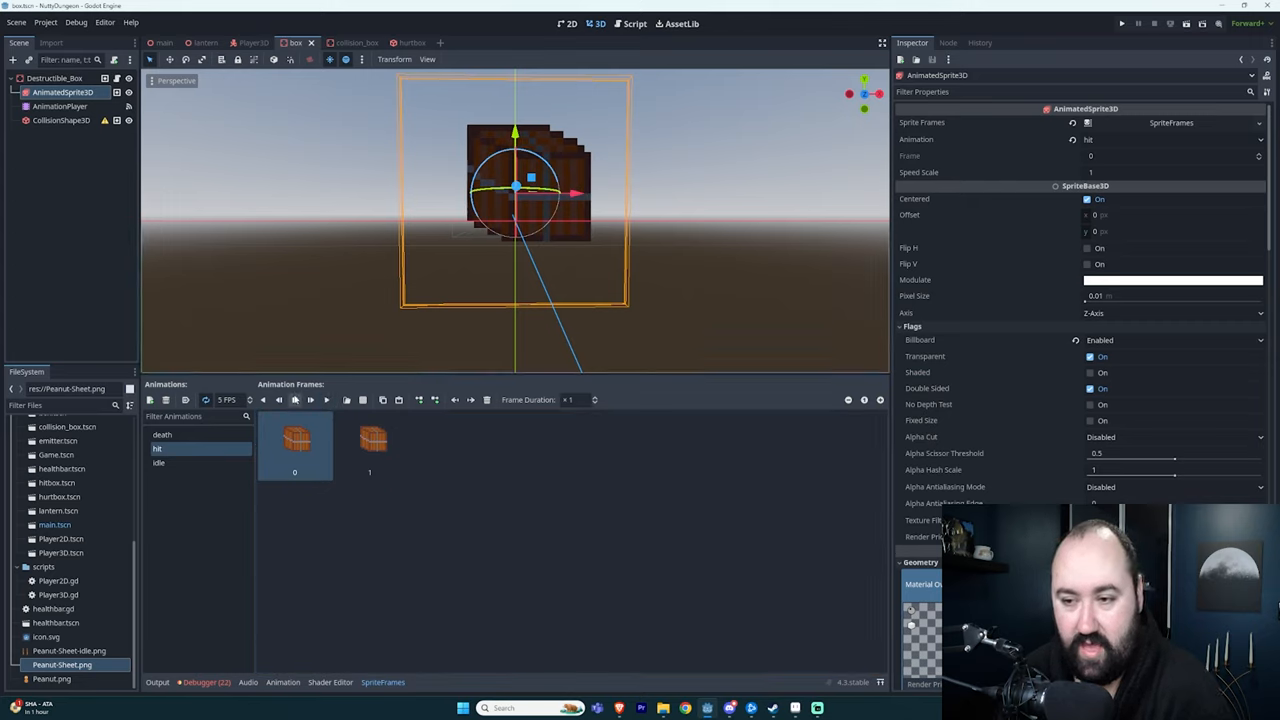
pyautogui.click(158, 462)
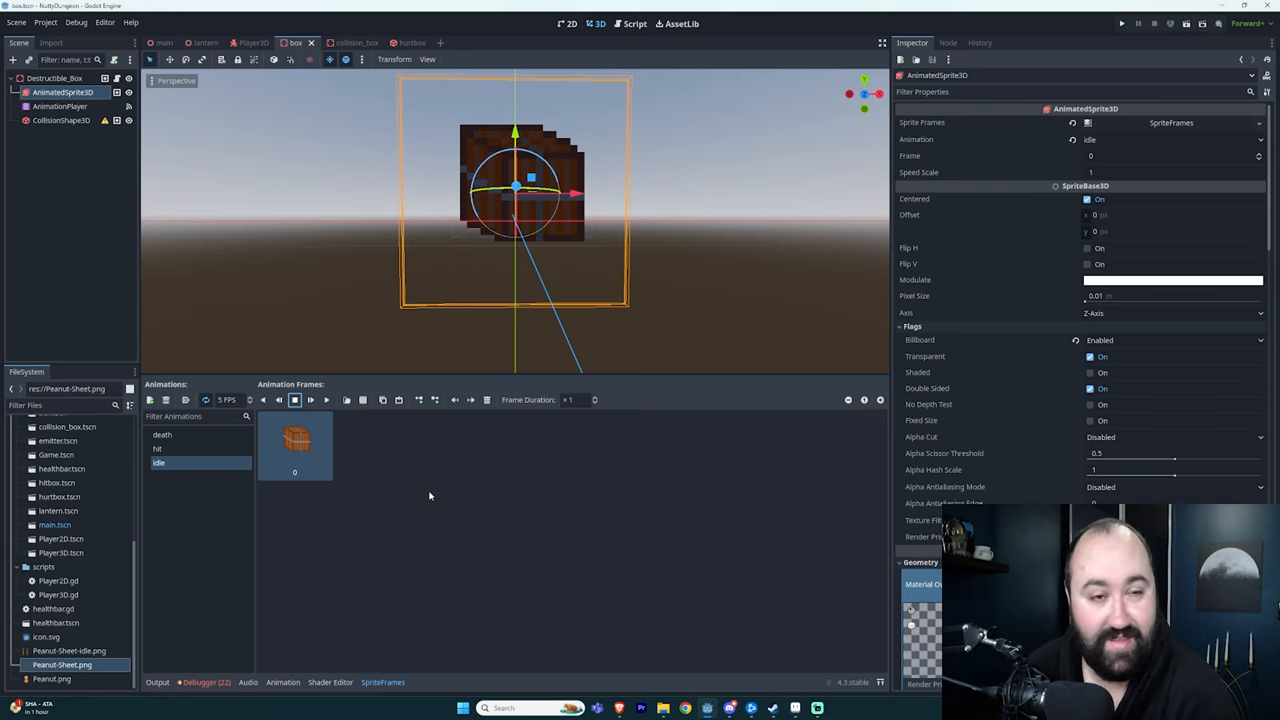
# Inspect the AnimationPlayer's hit animation, its second keyframe and the sprite_flash call key, then the CollisionShape3D
pyautogui.click(64, 106)
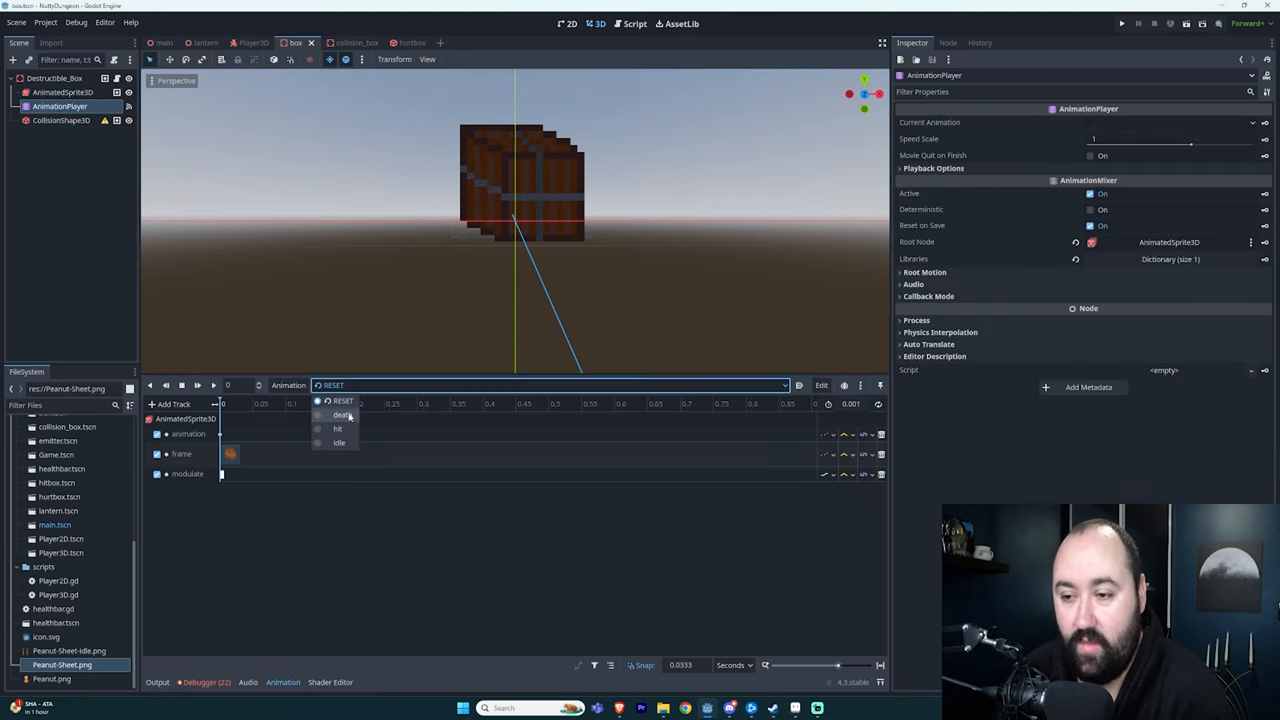
pyautogui.click(336, 428)
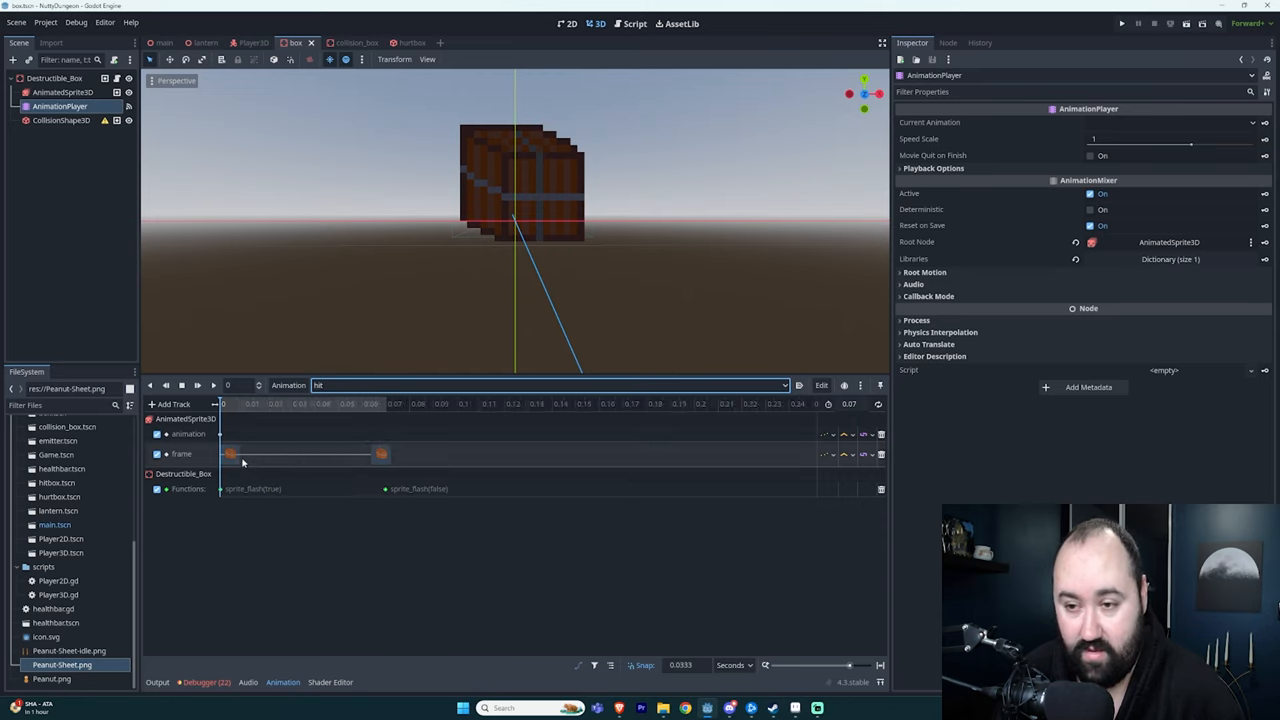
pyautogui.click(380, 404)
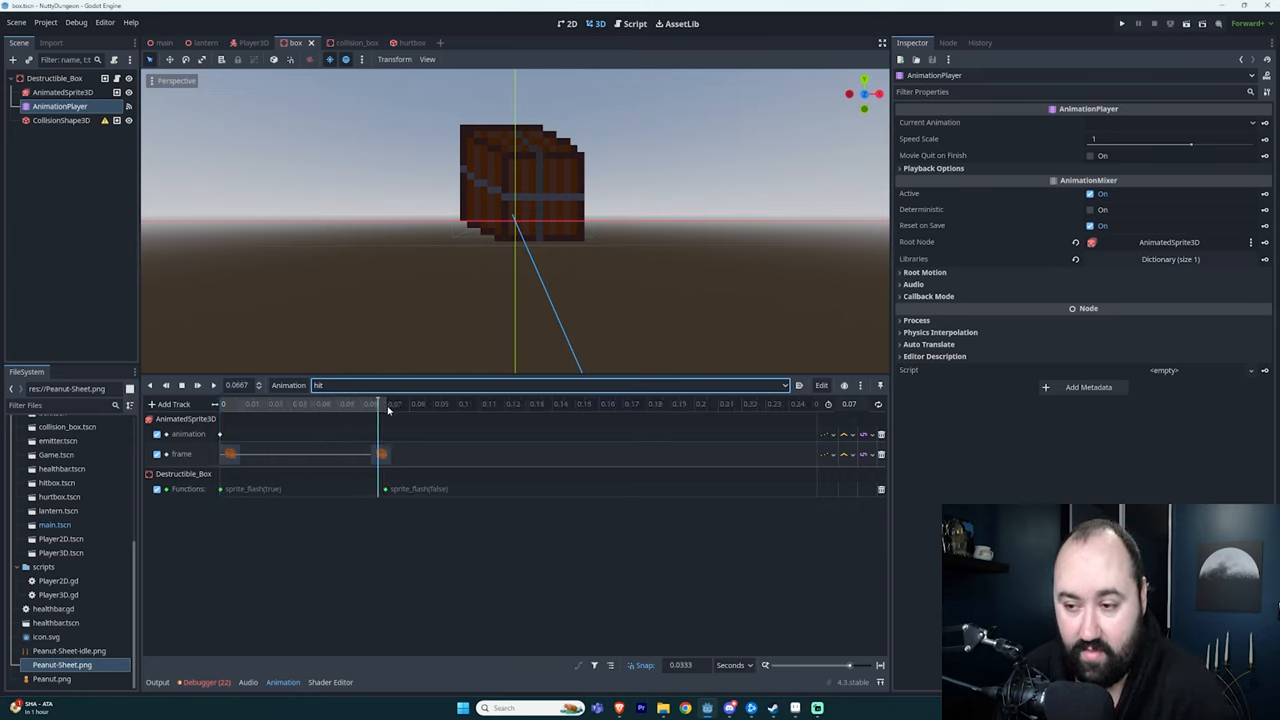
pyautogui.click(222, 488)
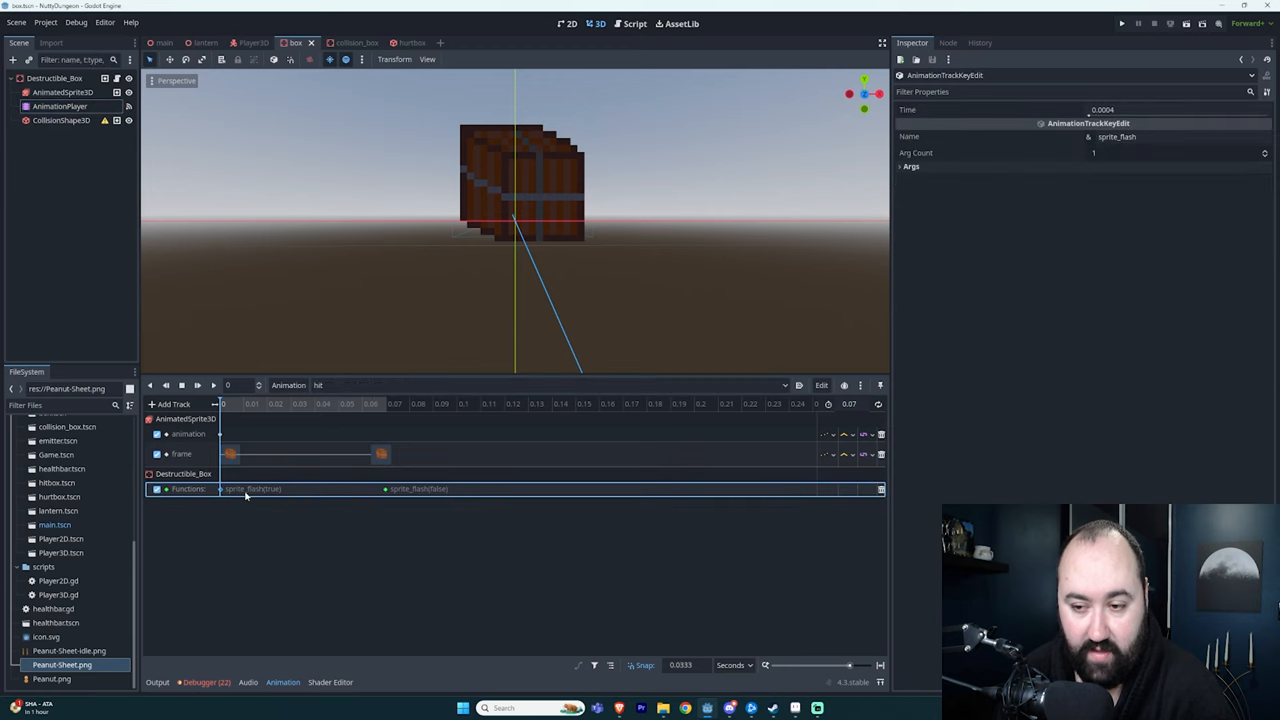
pyautogui.click(60, 120)
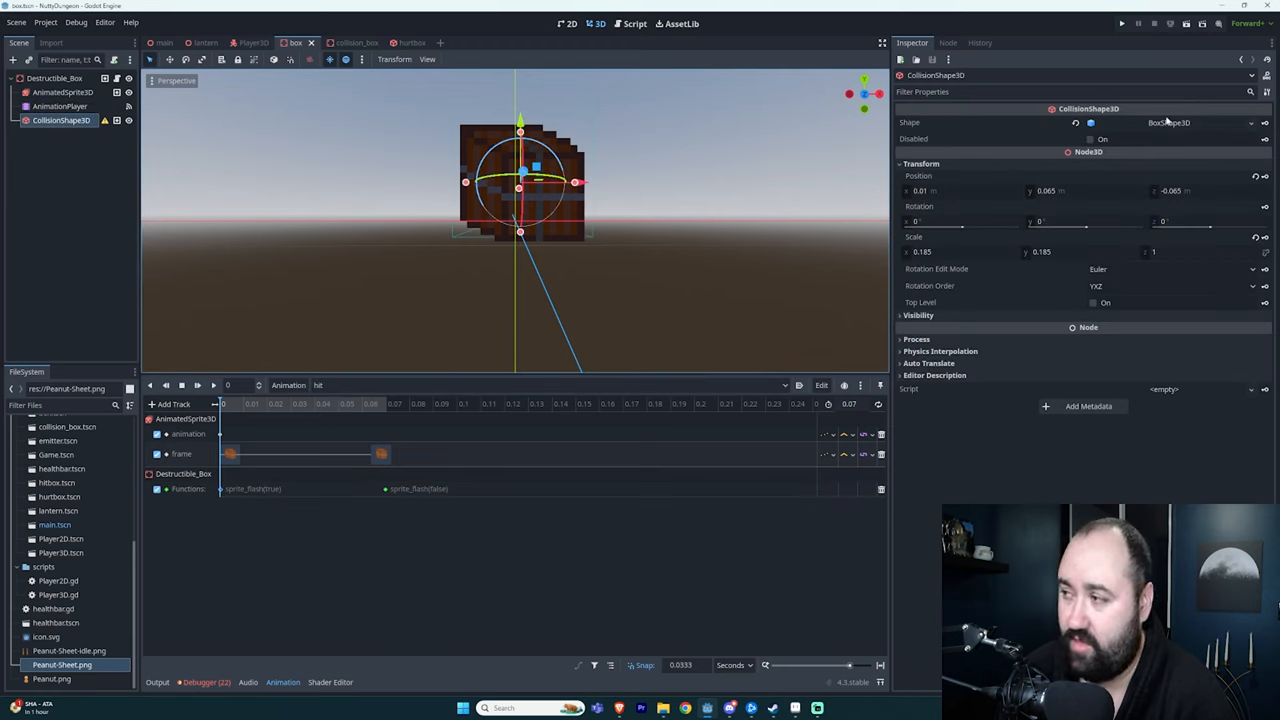
# Review box.gd down to sprite_flash, highlighting its material_override and albedo_color references
pyautogui.click(628, 24)
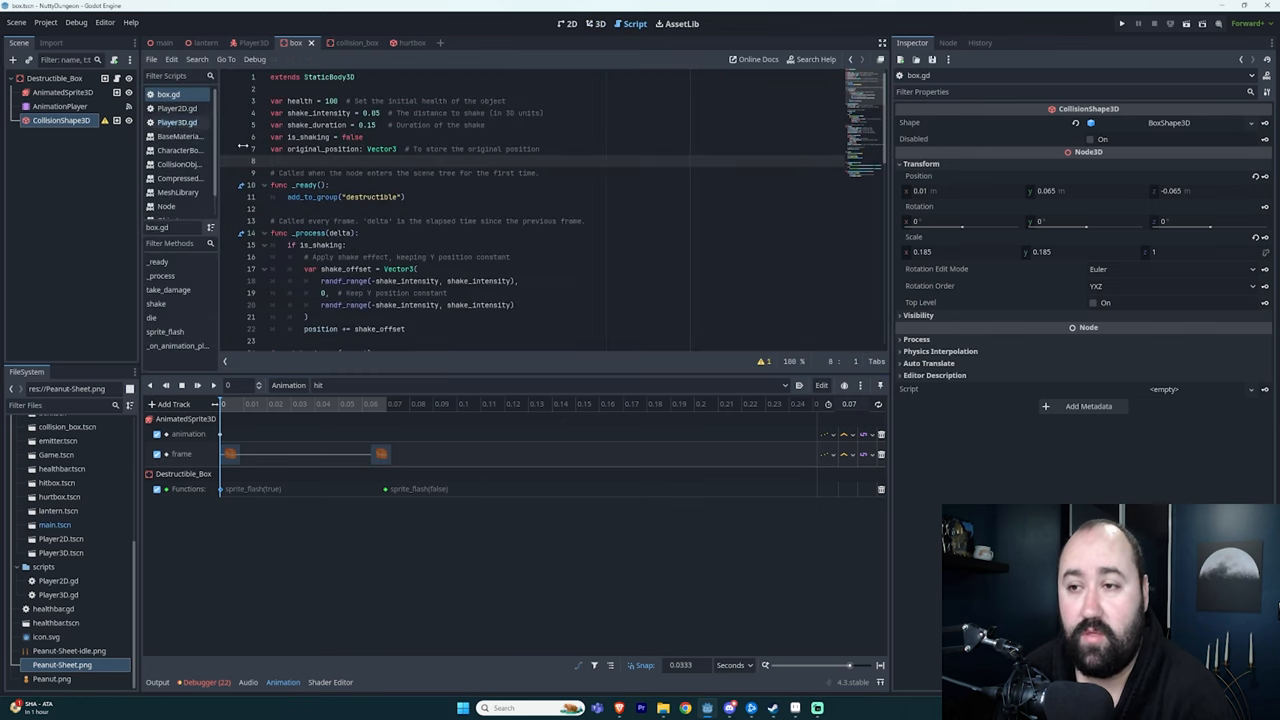
pyautogui.scroll(-3)
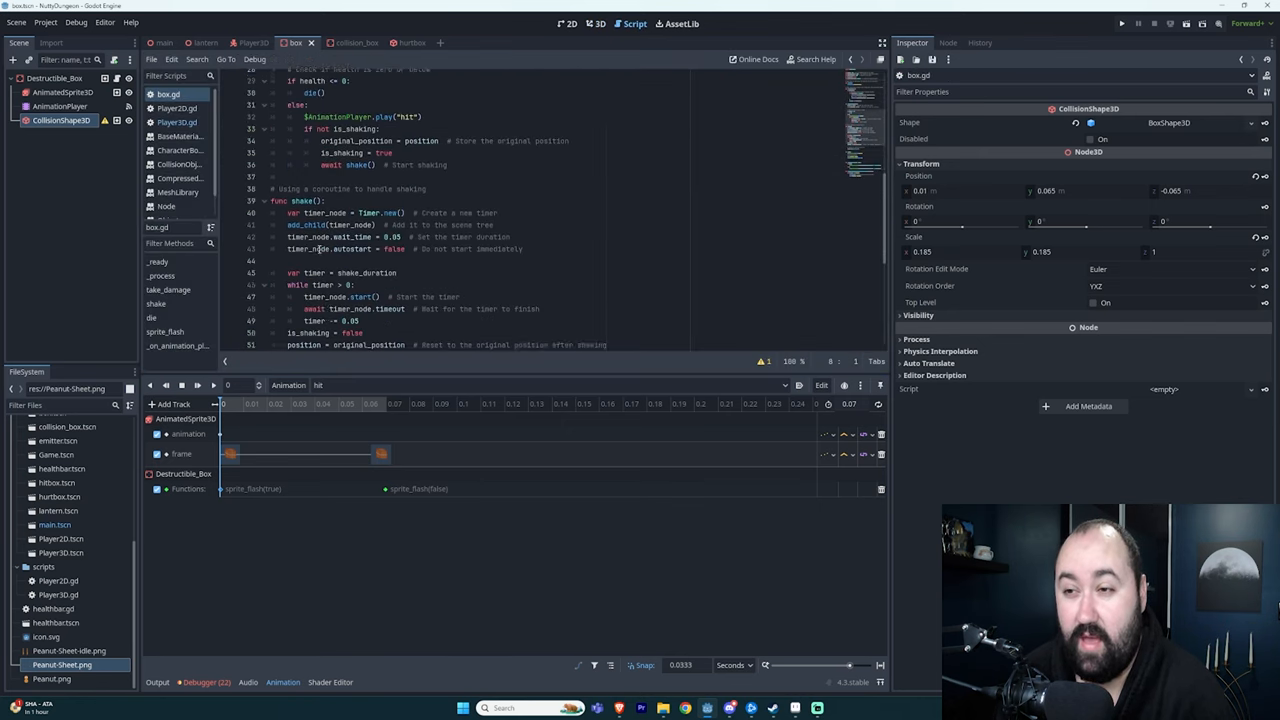
pyautogui.scroll(-3)
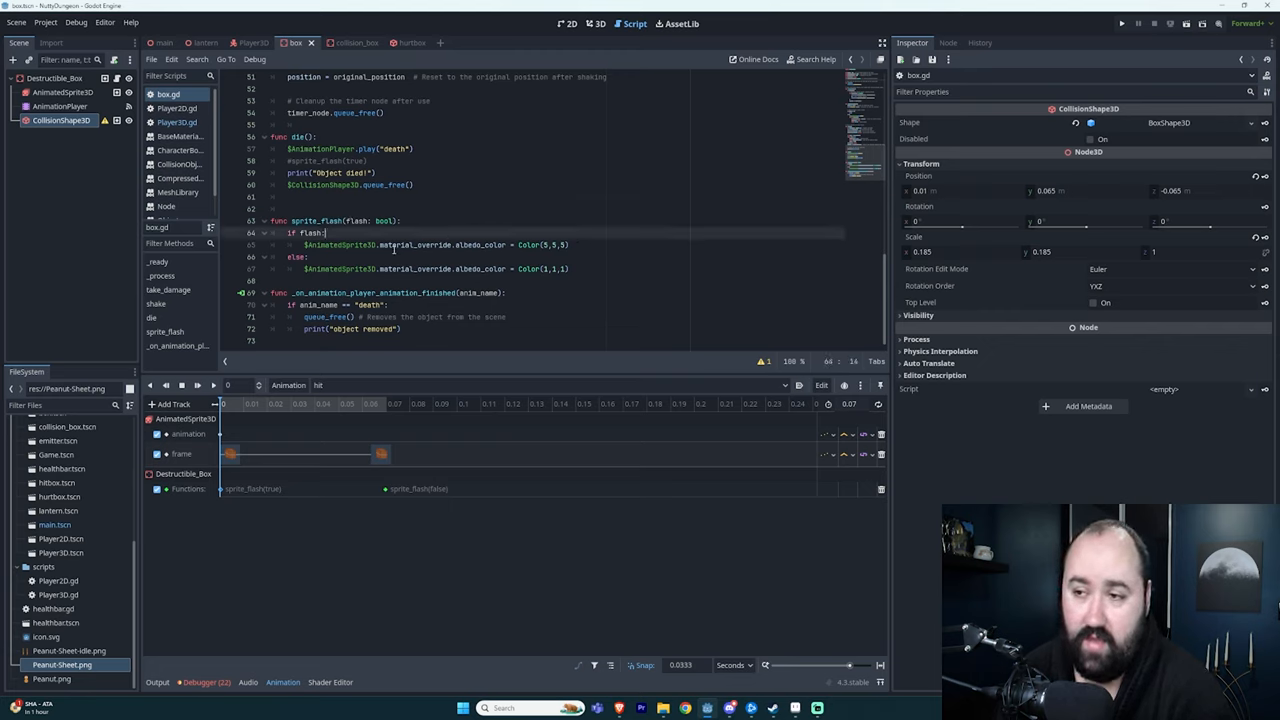
pyautogui.doubleClick(416, 244)
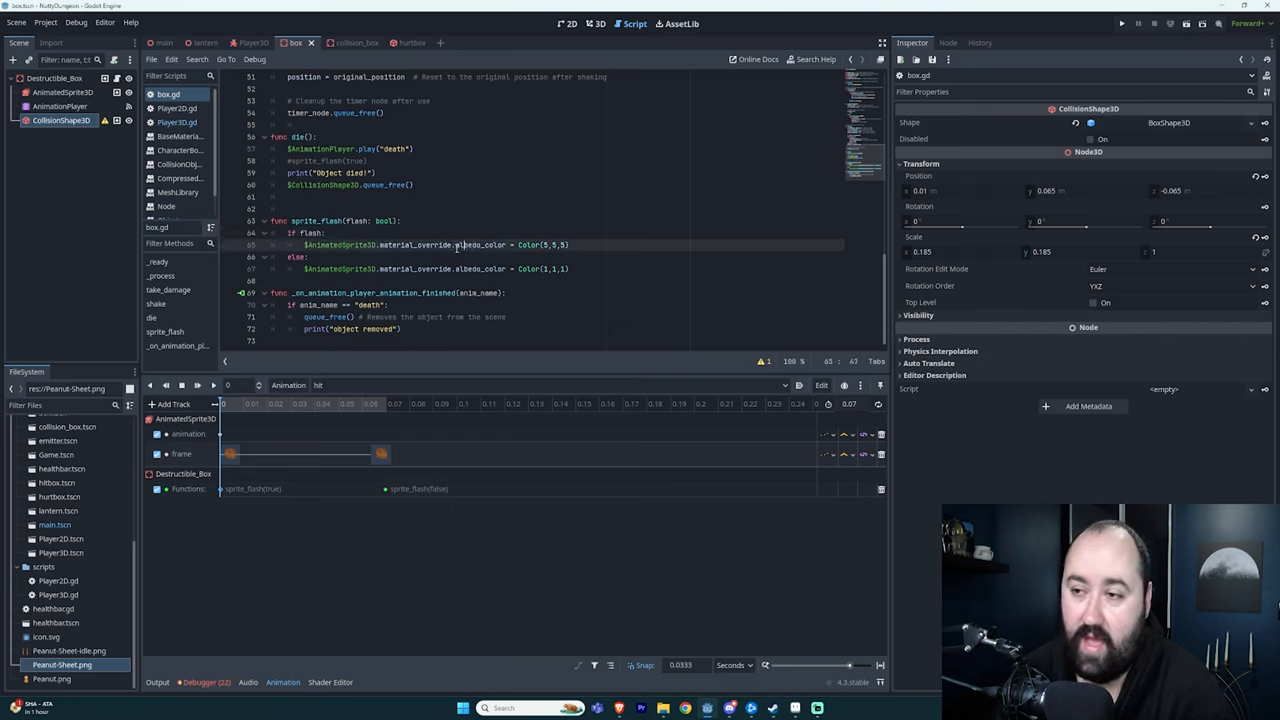
pyautogui.doubleClick(476, 244)
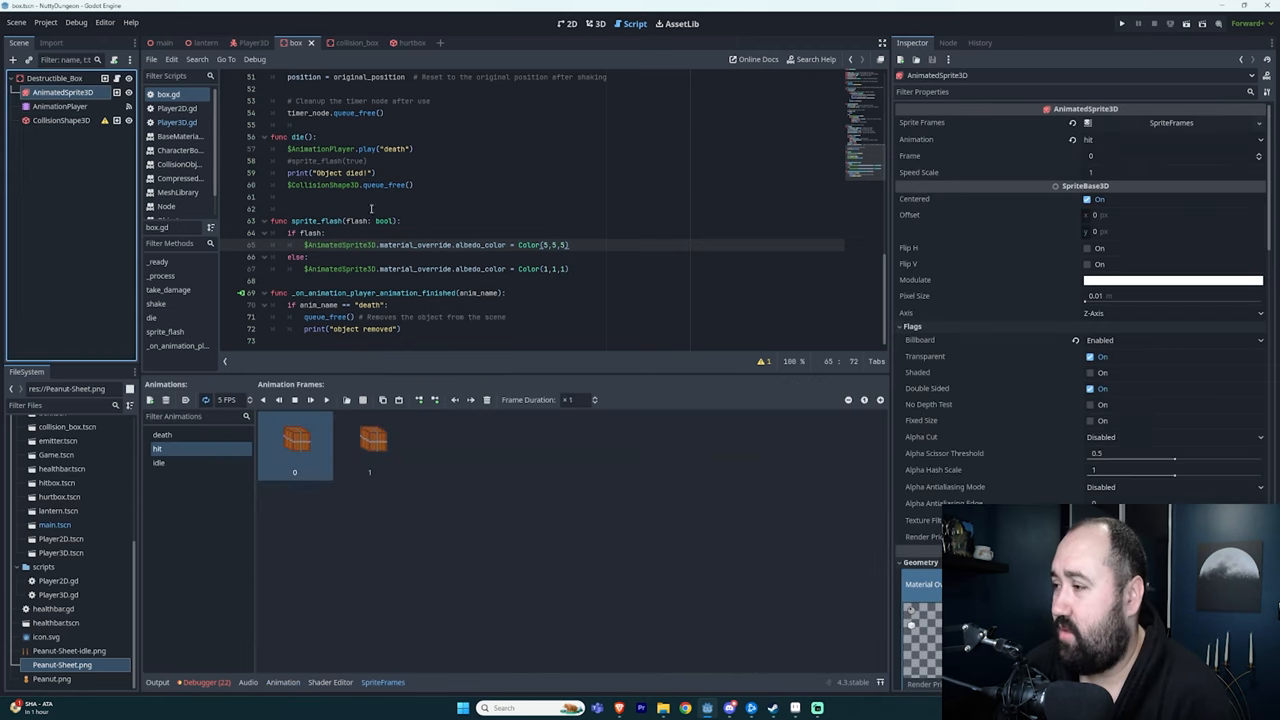
pyautogui.moveTo(1000, 246)
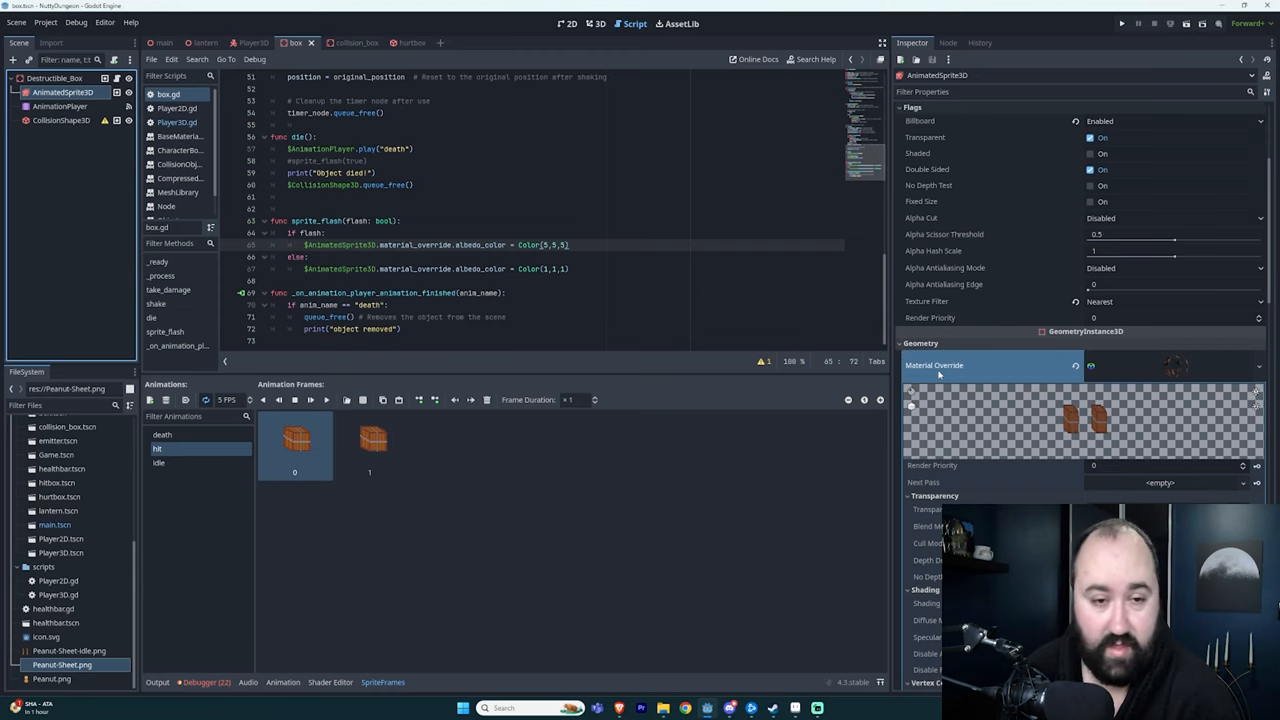
pyautogui.moveTo(1176, 374)
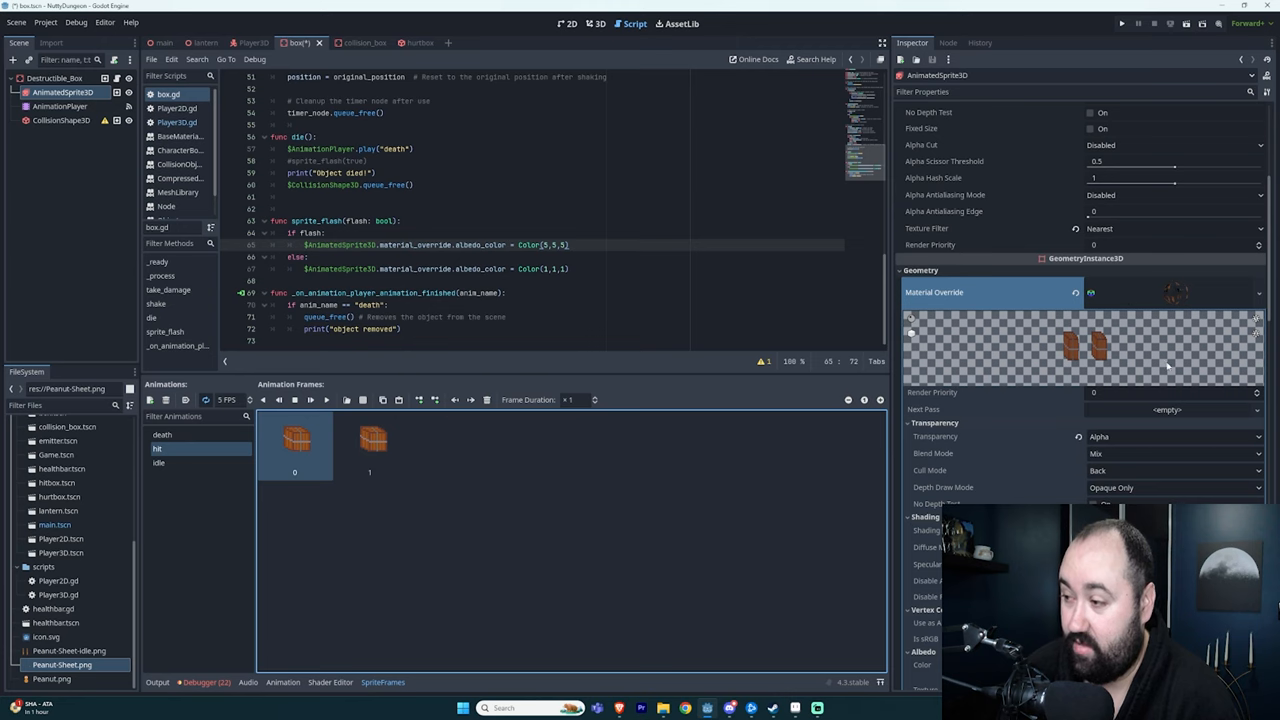
# Scroll the Inspector to the material's Albedo section and show its Color swatch picker as plain white
pyautogui.scroll(-3)
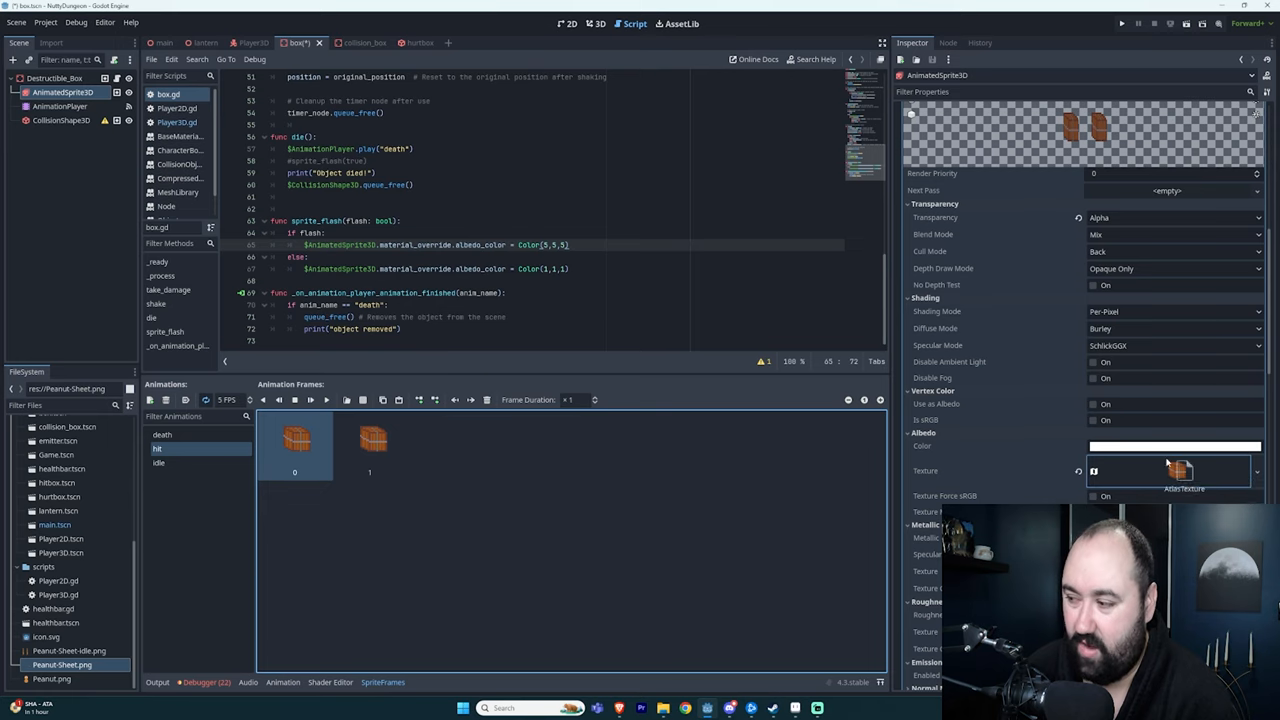
pyautogui.scroll(-3)
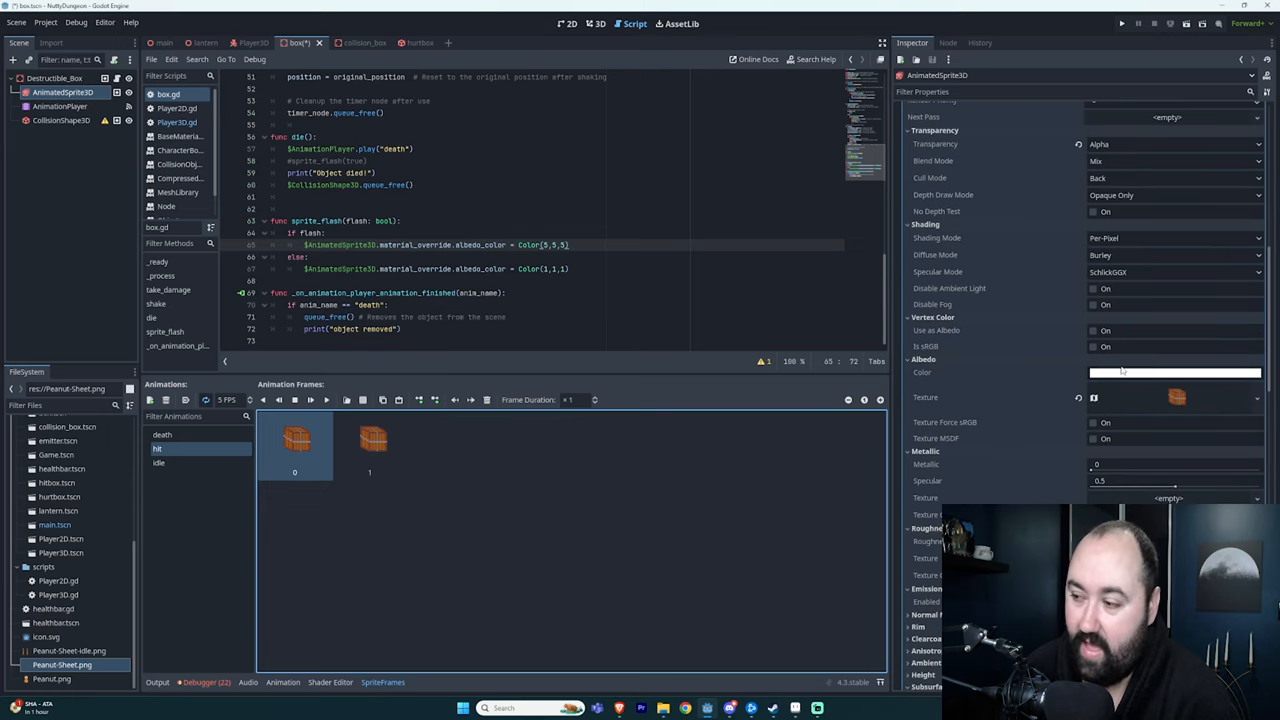
pyautogui.scroll(-3)
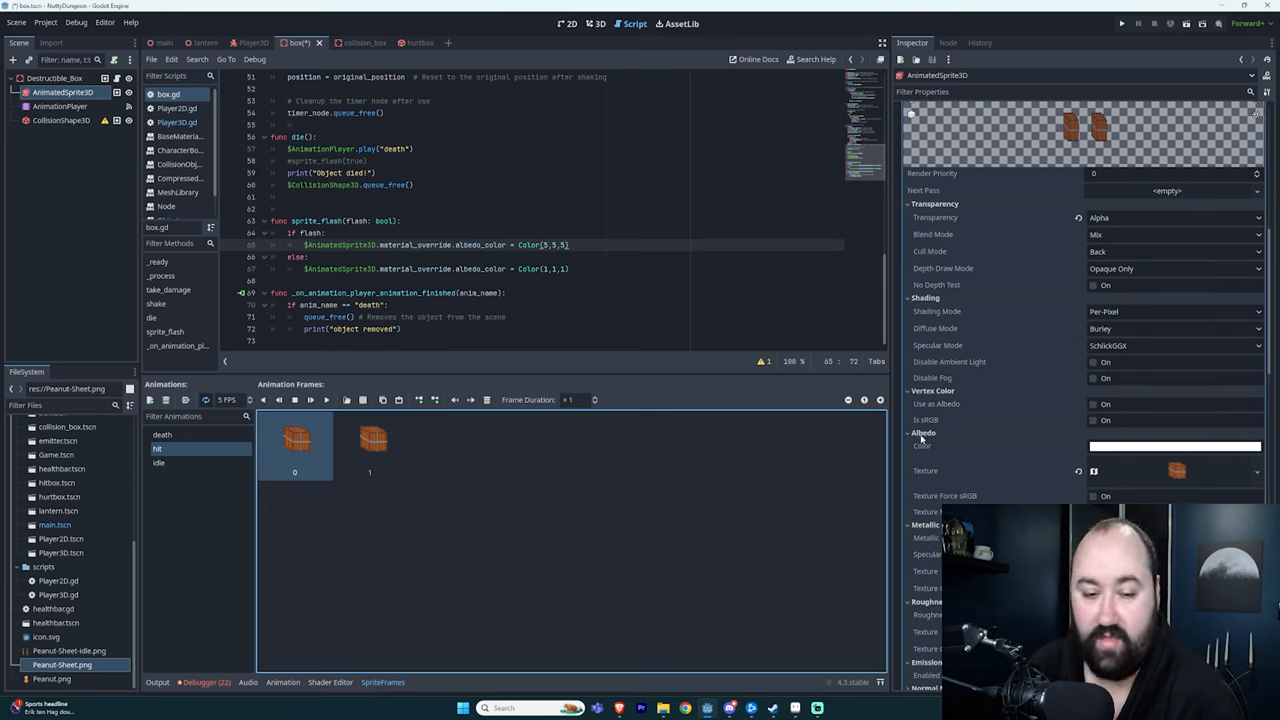
pyautogui.moveTo(926, 440)
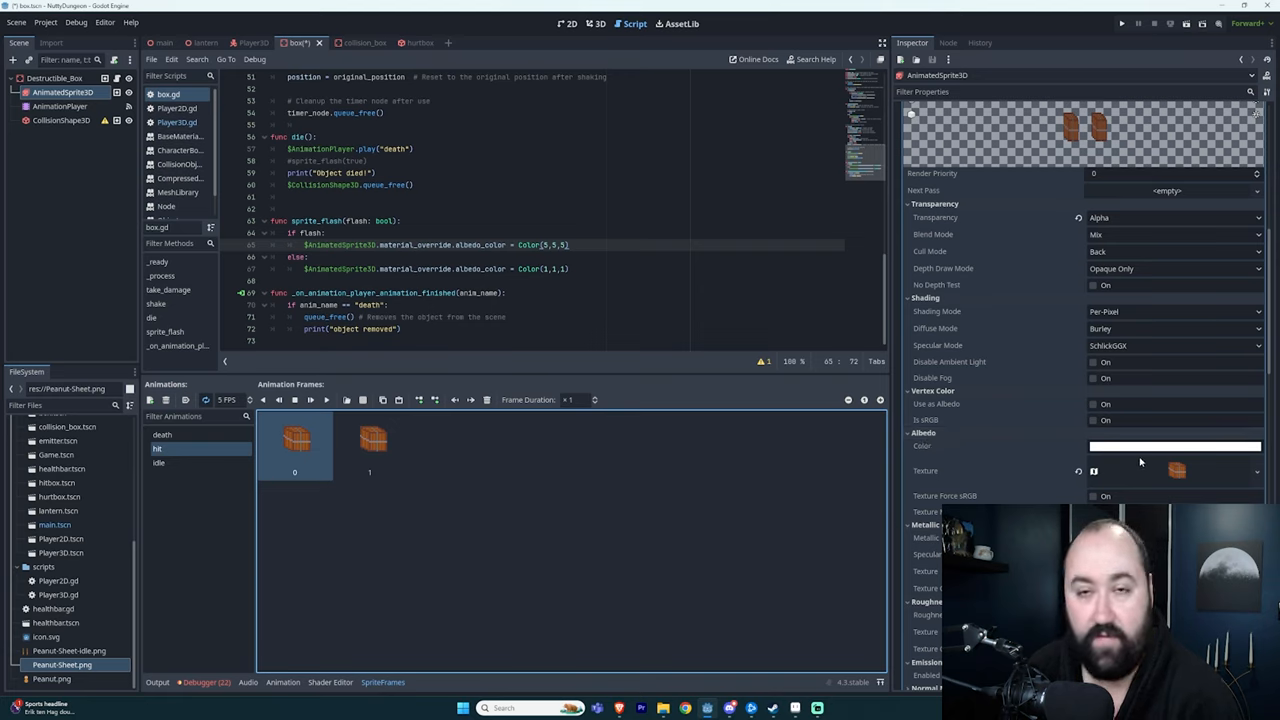
pyautogui.click(1172, 446)
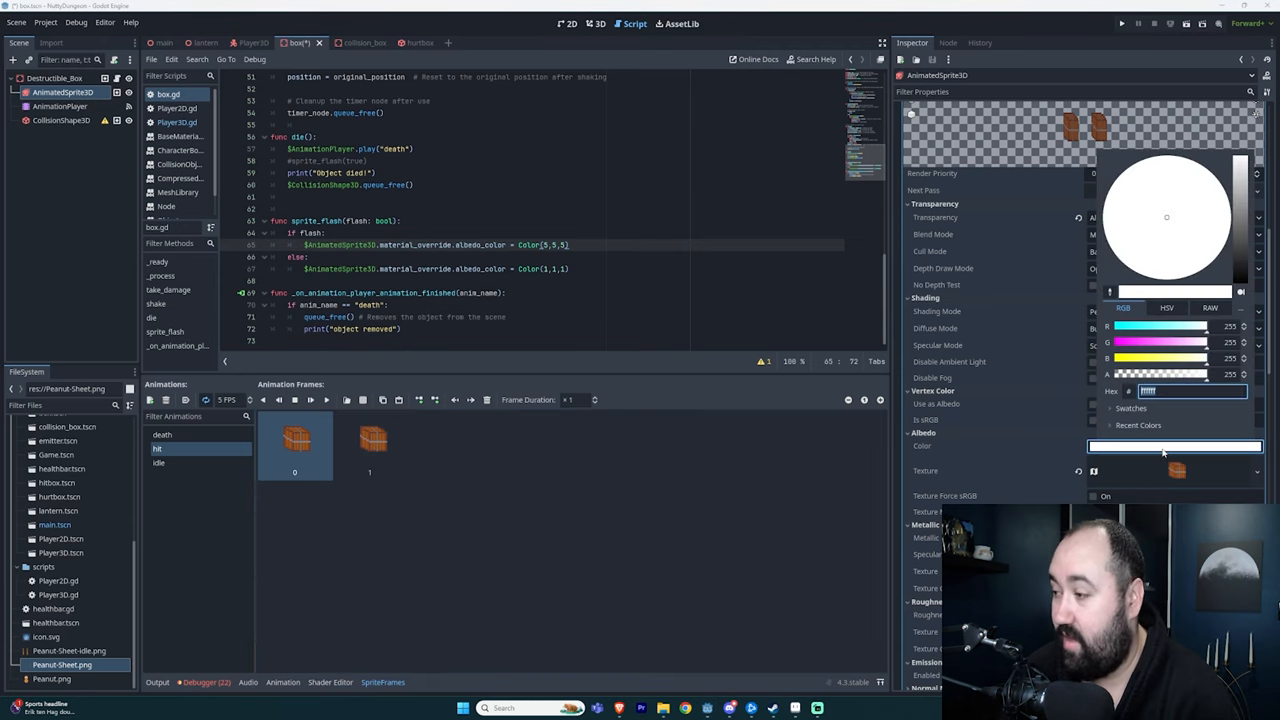
# In the 3D view, push the box's albedo colour brighter to preview the flash, then restore it to default white
pyautogui.click(598, 24)
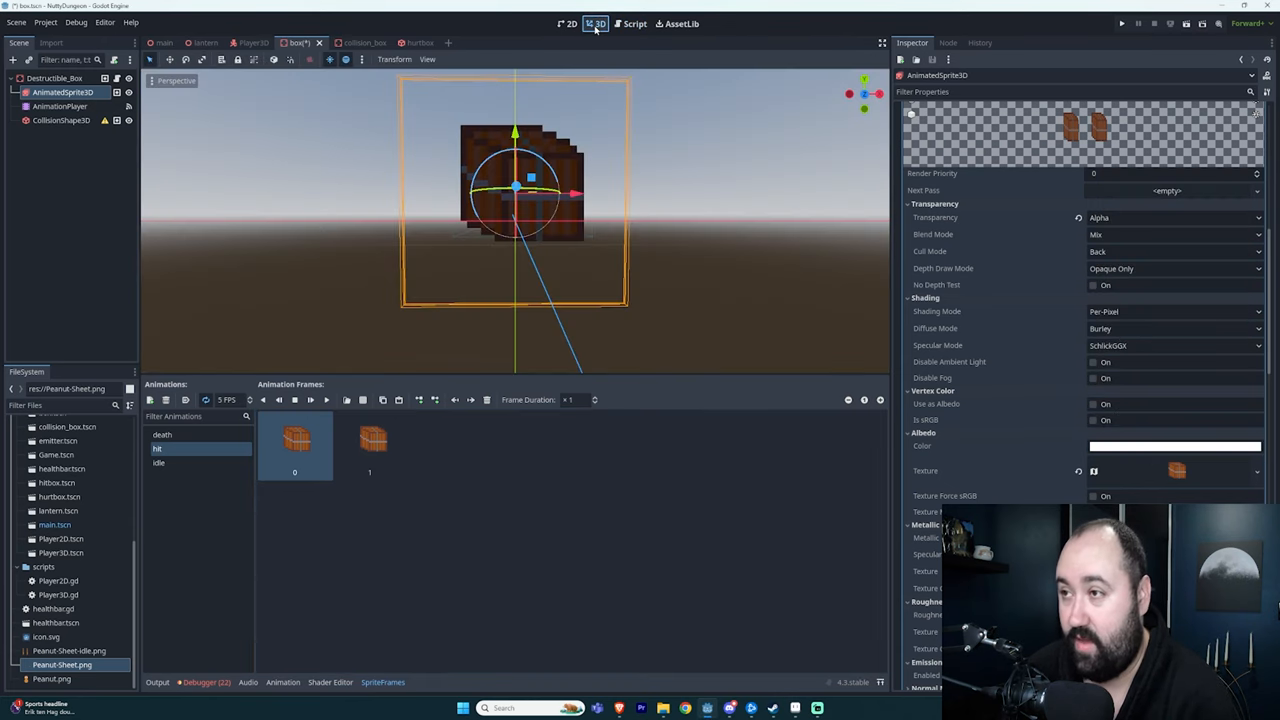
pyautogui.click(1176, 446)
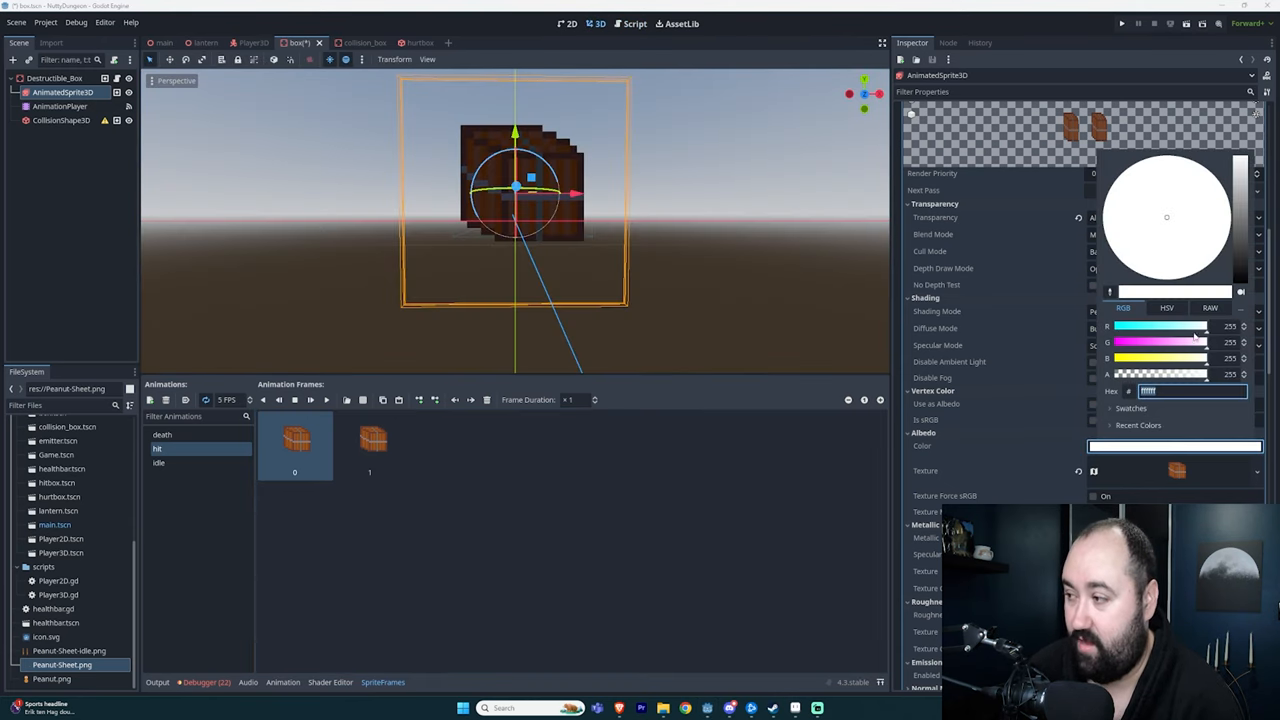
pyautogui.click(1210, 308)
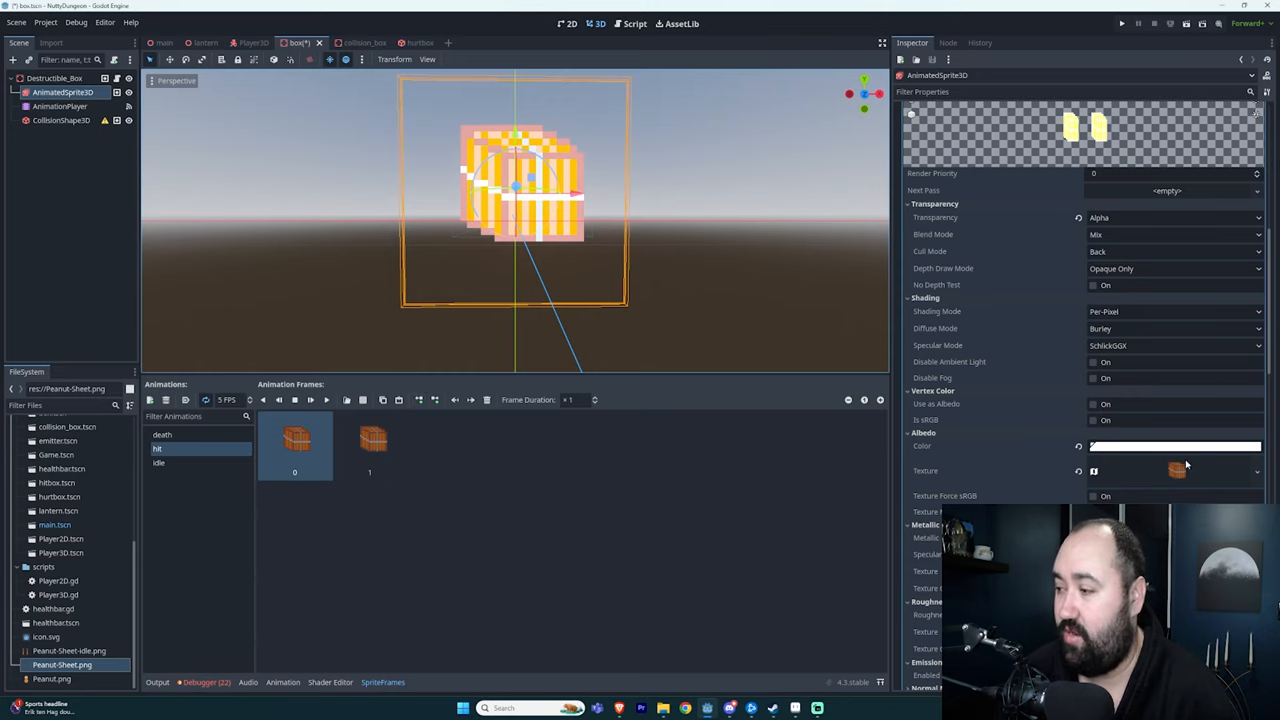
pyautogui.click(1176, 446)
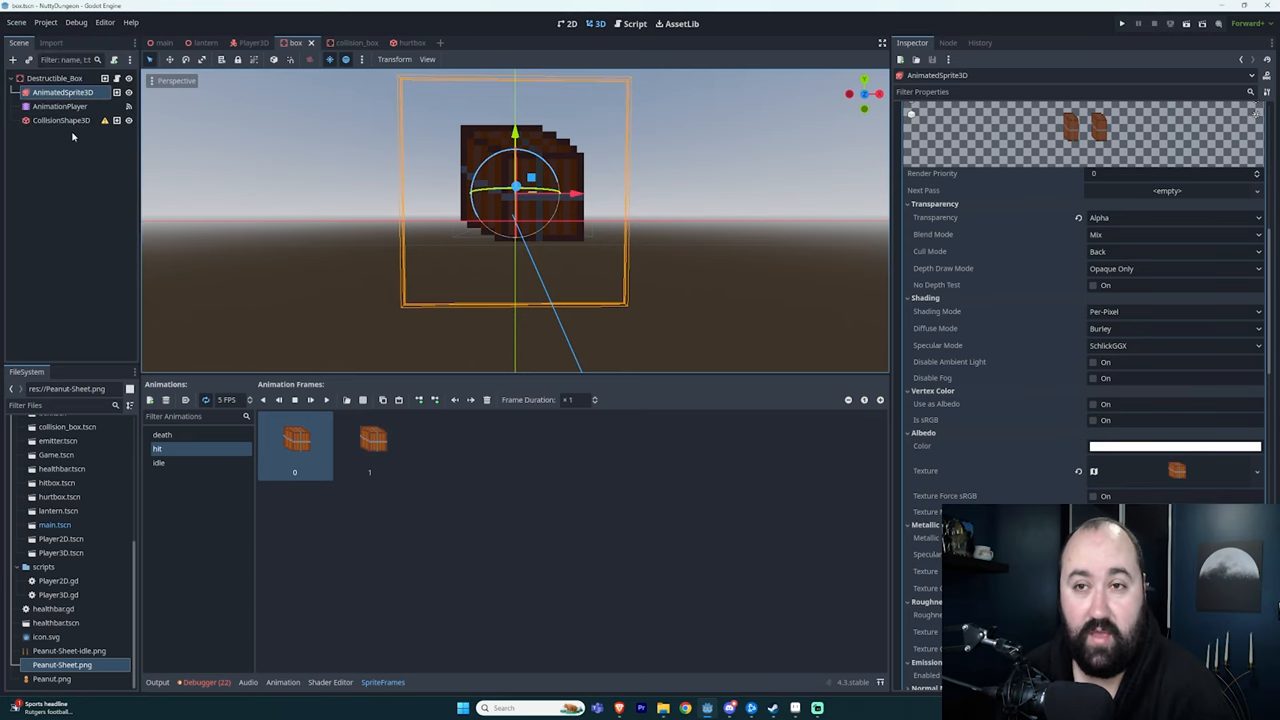
# Back in box.gd, highlight a shake variable and scroll to the _process shake offset and take_damage code
pyautogui.click(632, 24)
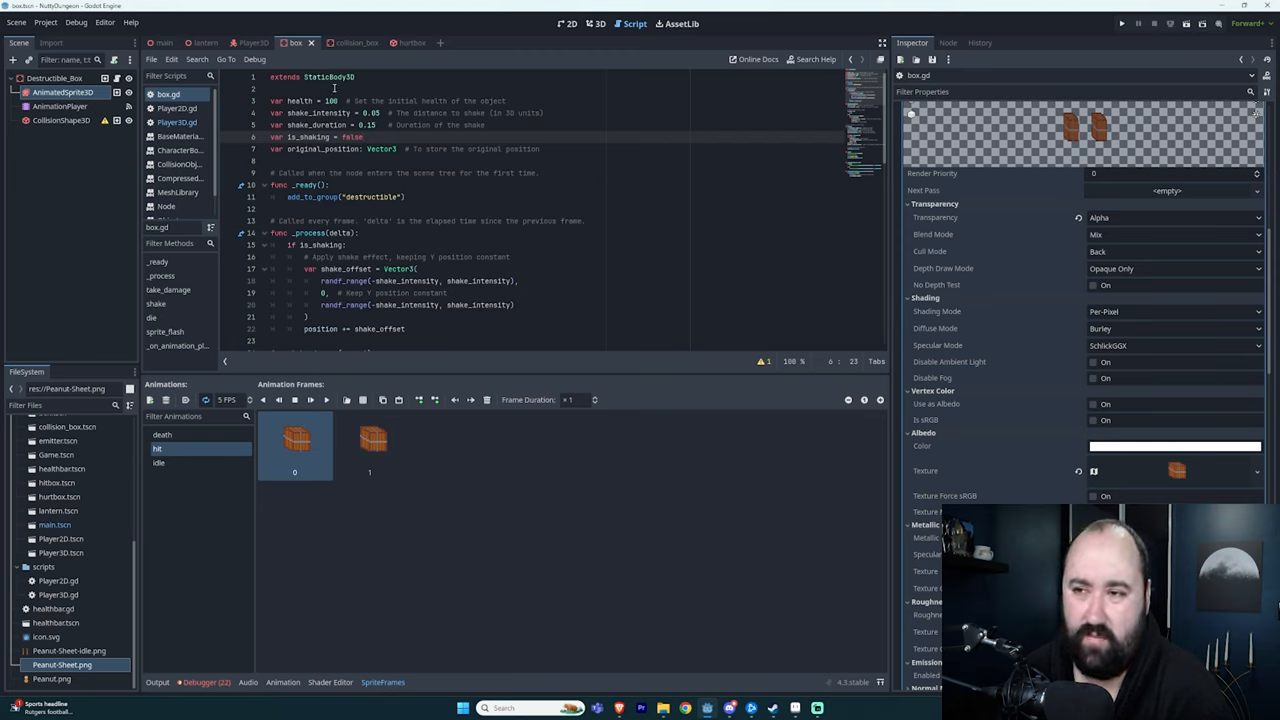
pyautogui.doubleClick(370, 148)
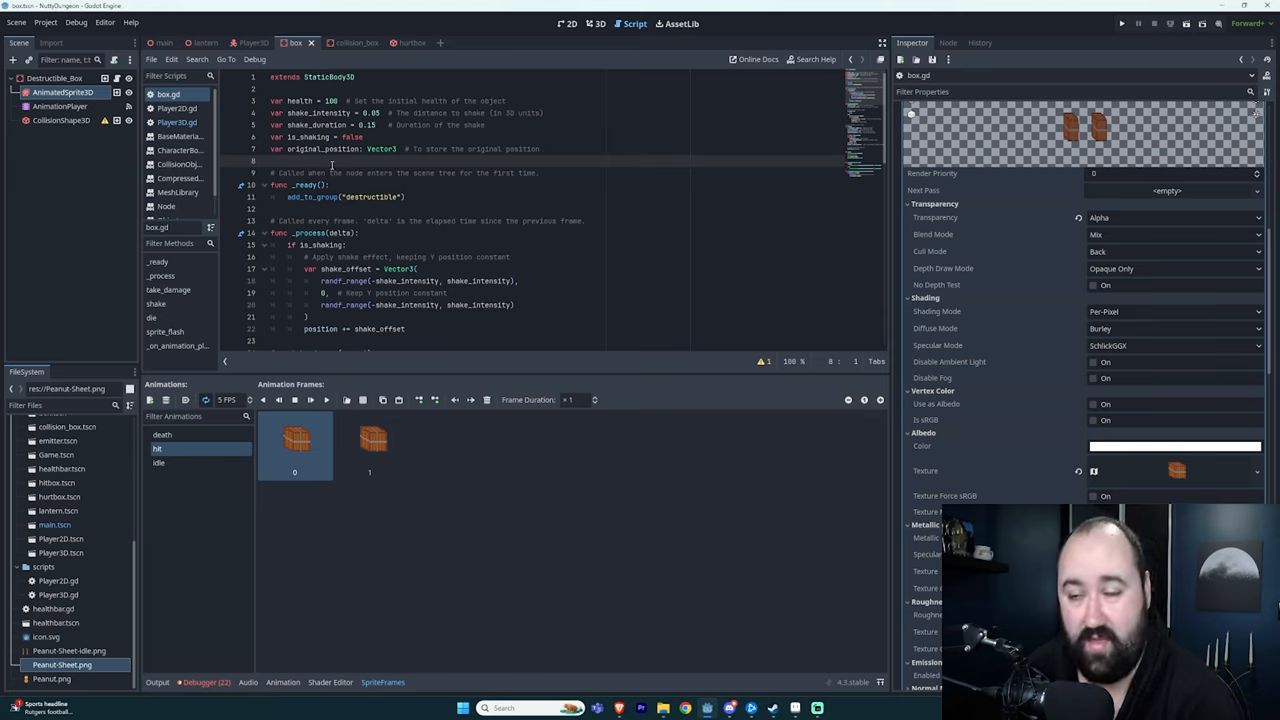
pyautogui.scroll(-3)
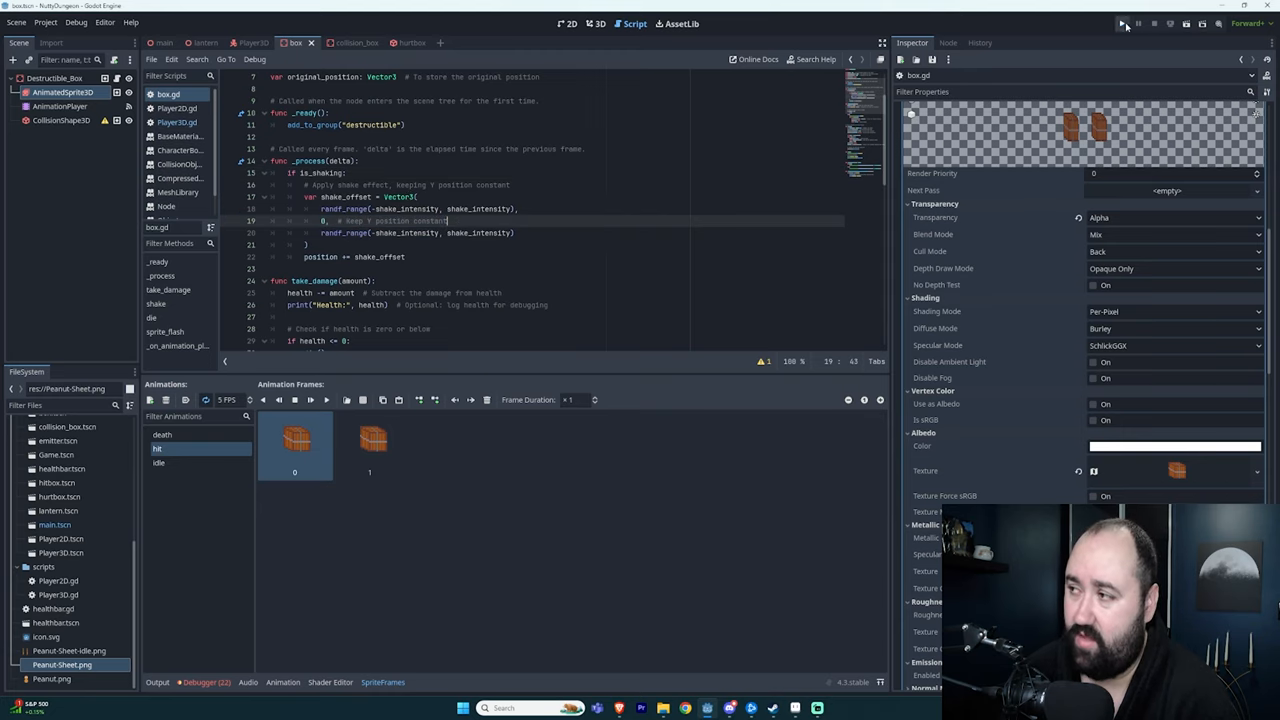
# Run the project and attack the box until it breaks, logging health values and removal messages
pyautogui.click(1118, 24)
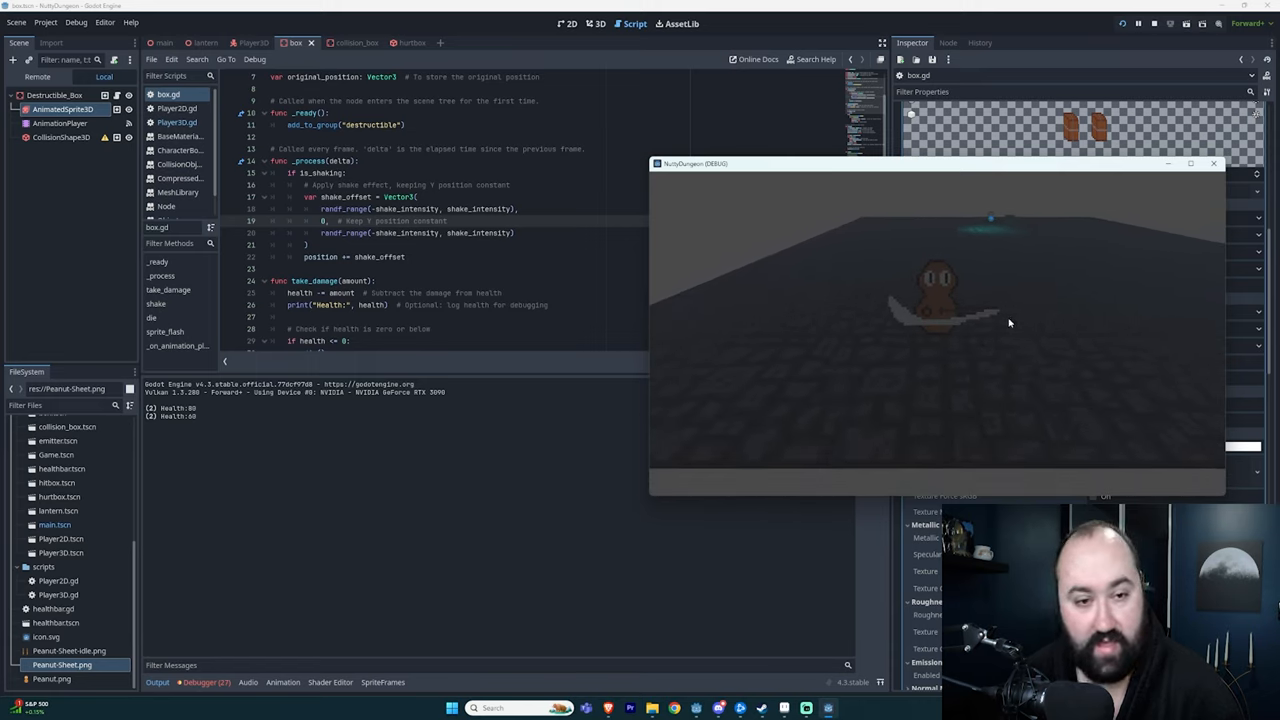
pyautogui.moveTo(728, 292)
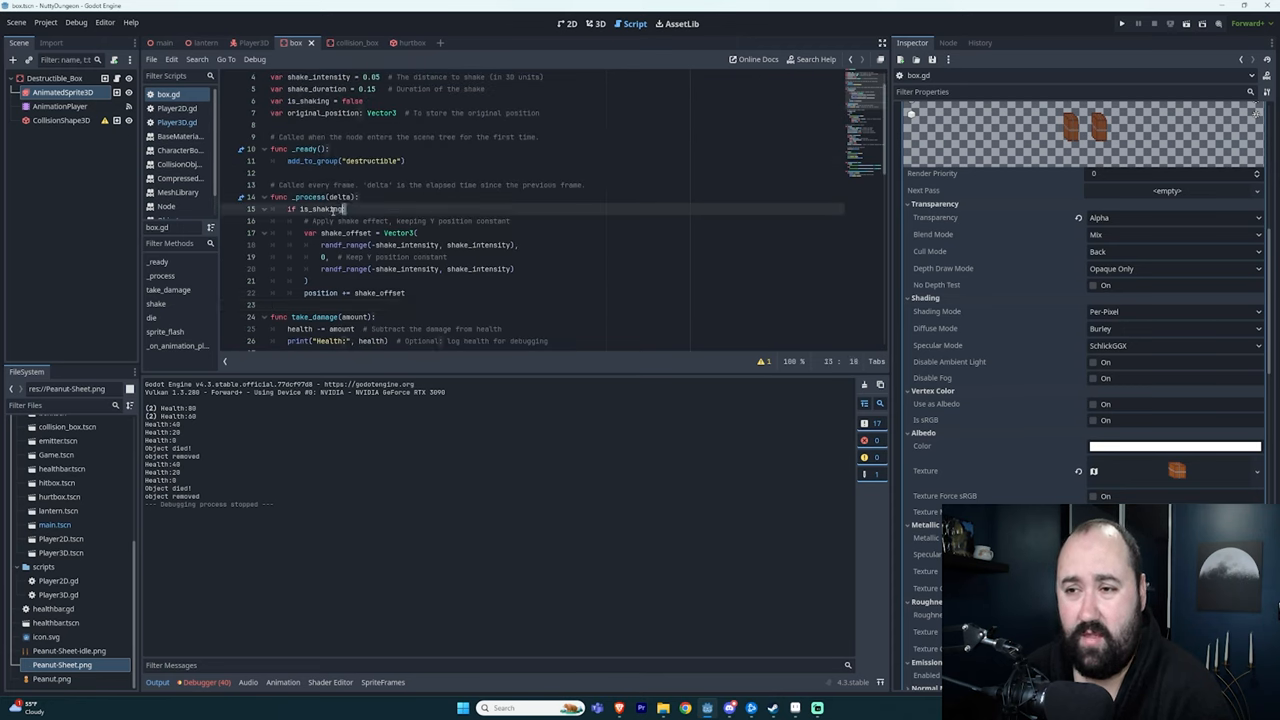
pyautogui.scroll(-3)
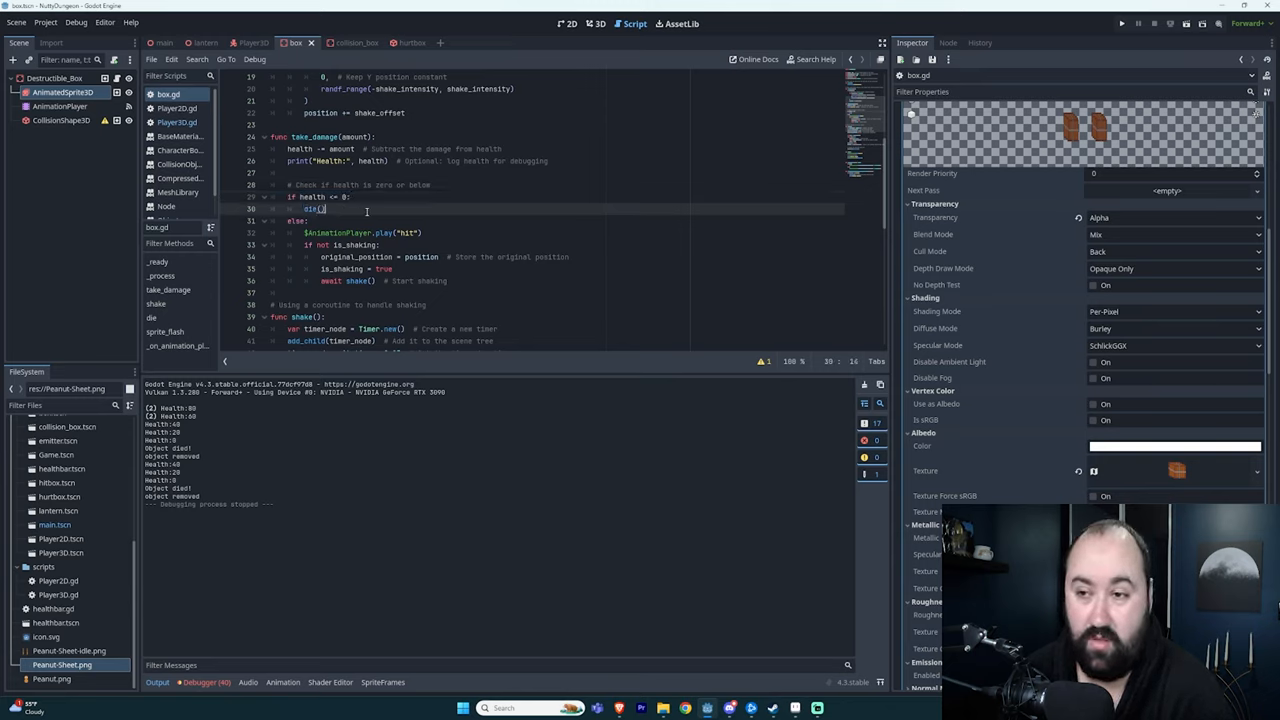
pyautogui.scroll(-3)
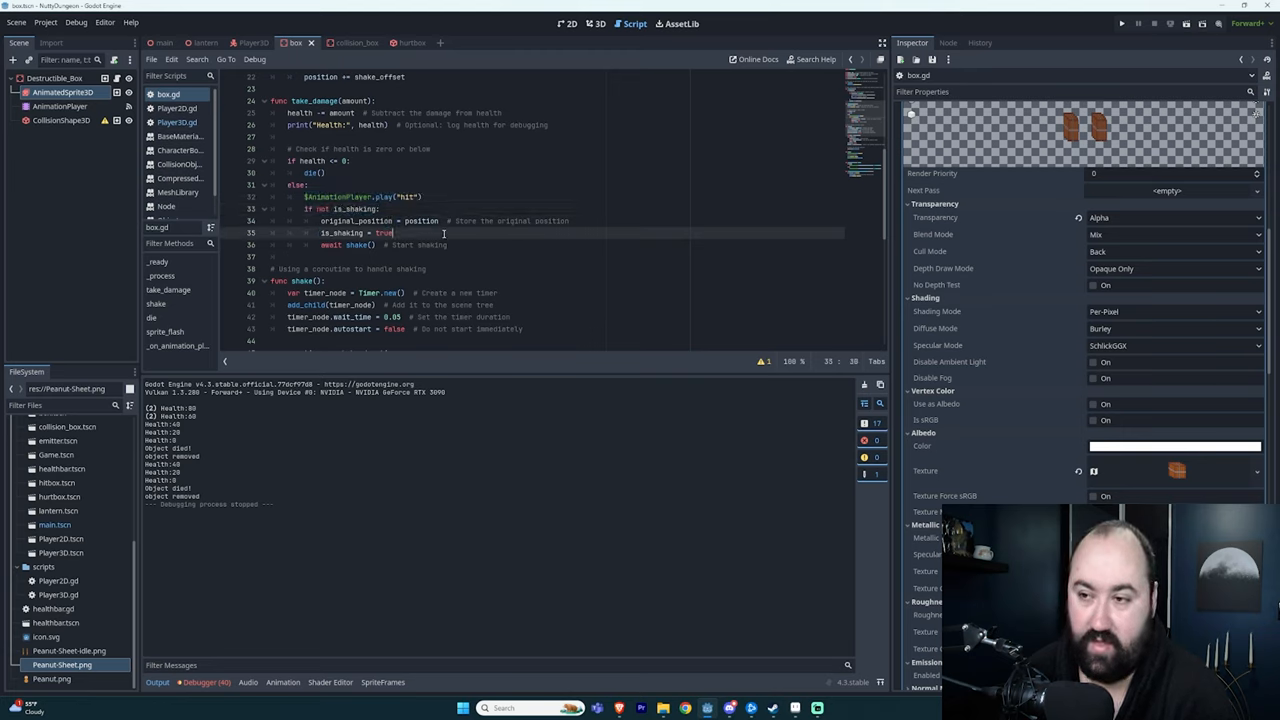
pyautogui.doubleClick(344, 232)
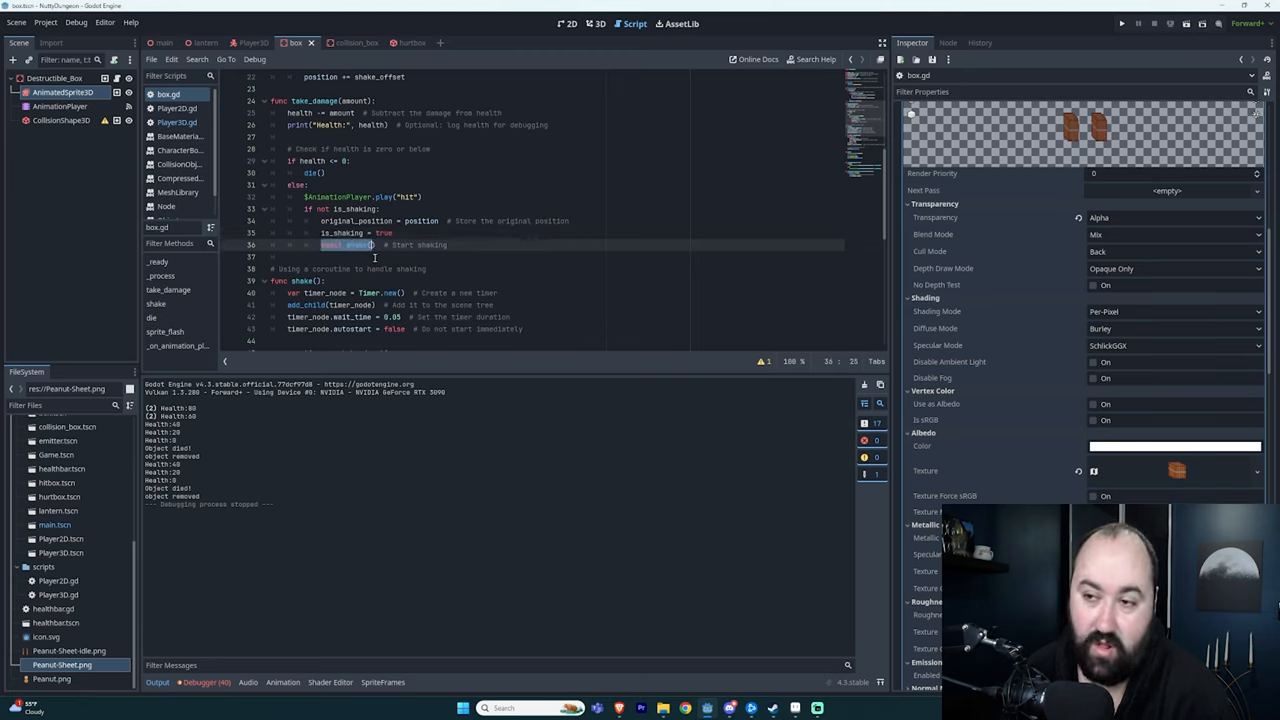
pyautogui.scroll(-3)
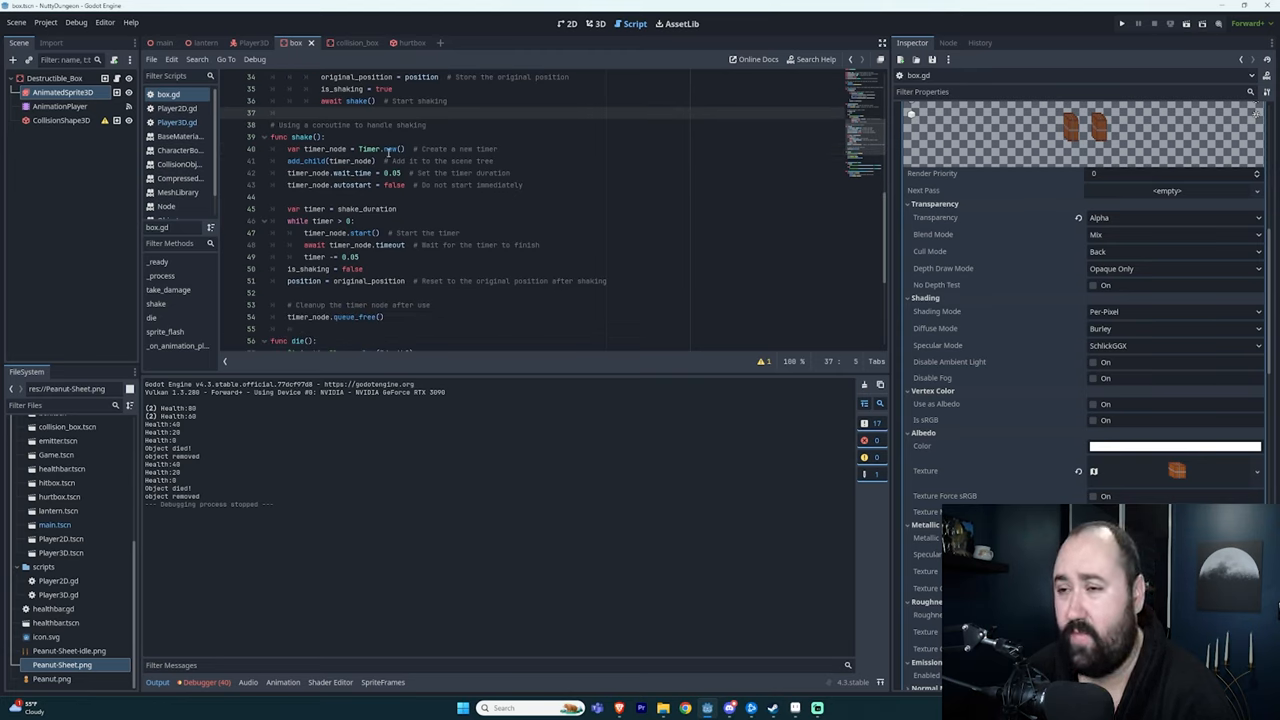
pyautogui.scroll(-3)
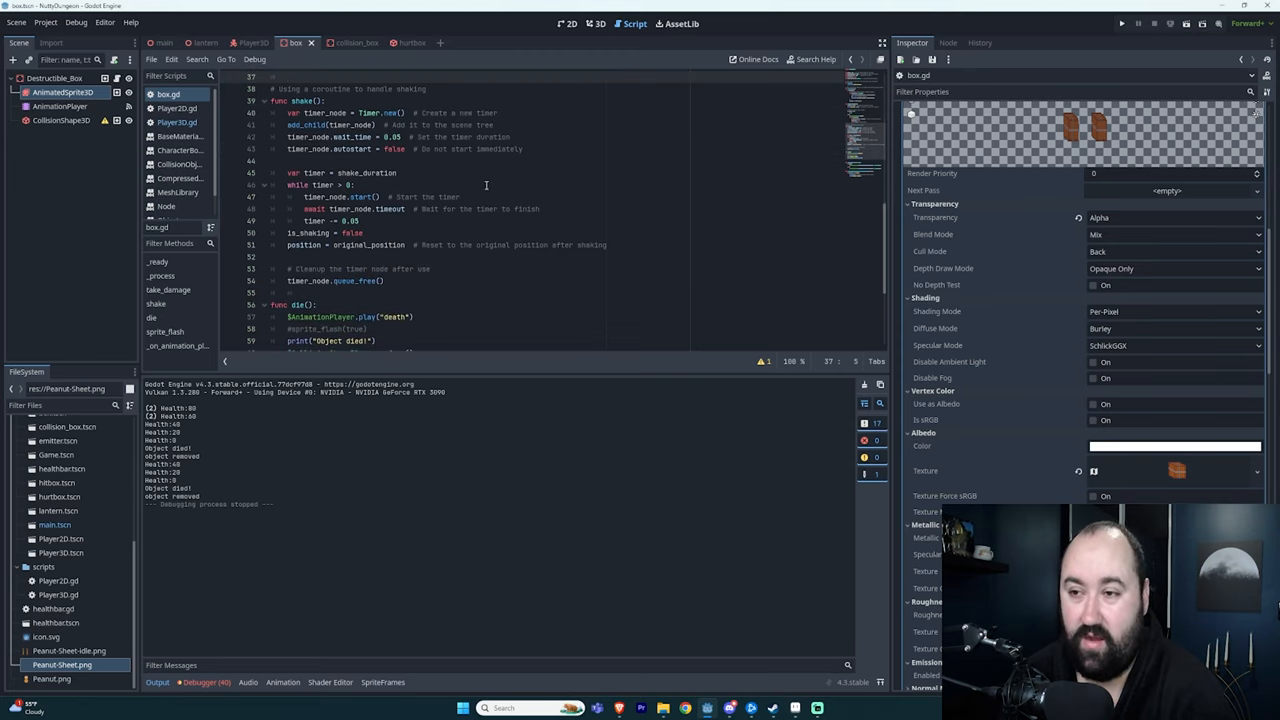
pyautogui.moveTo(342, 172)
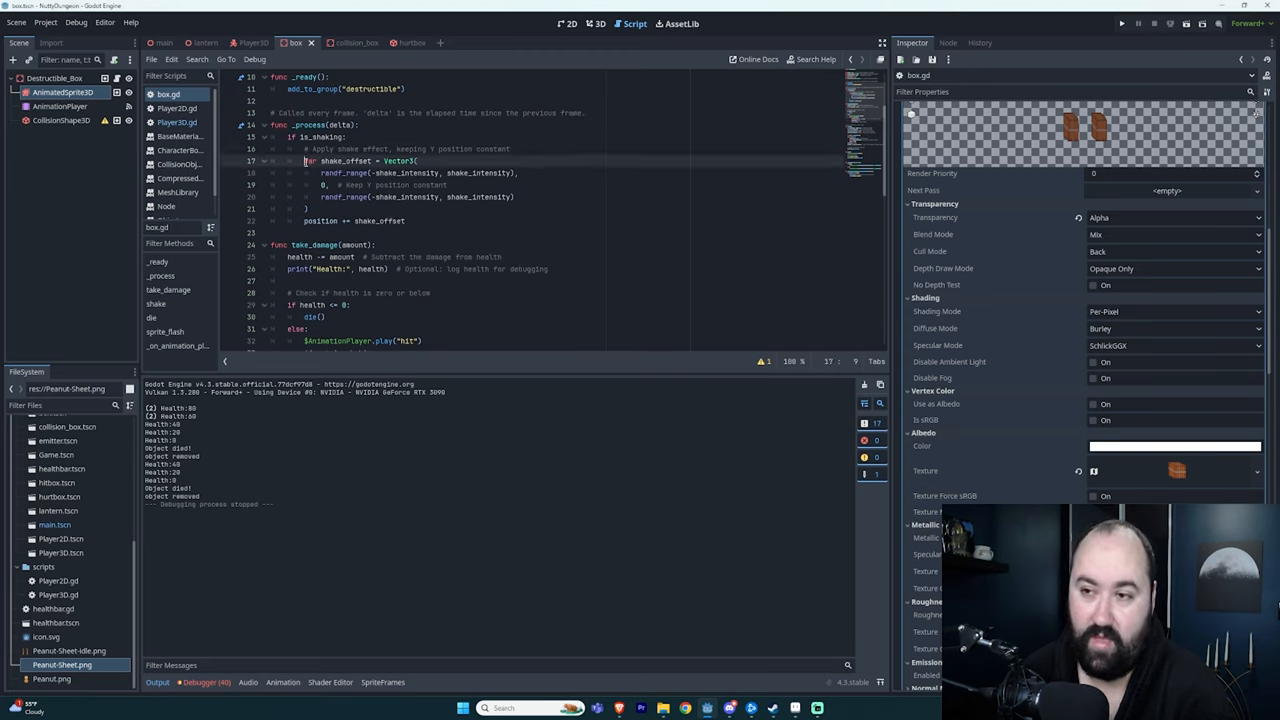
# Hit the box again in the running game, then stop it, leaving new died and removed messages in the log
pyautogui.scroll(-3)
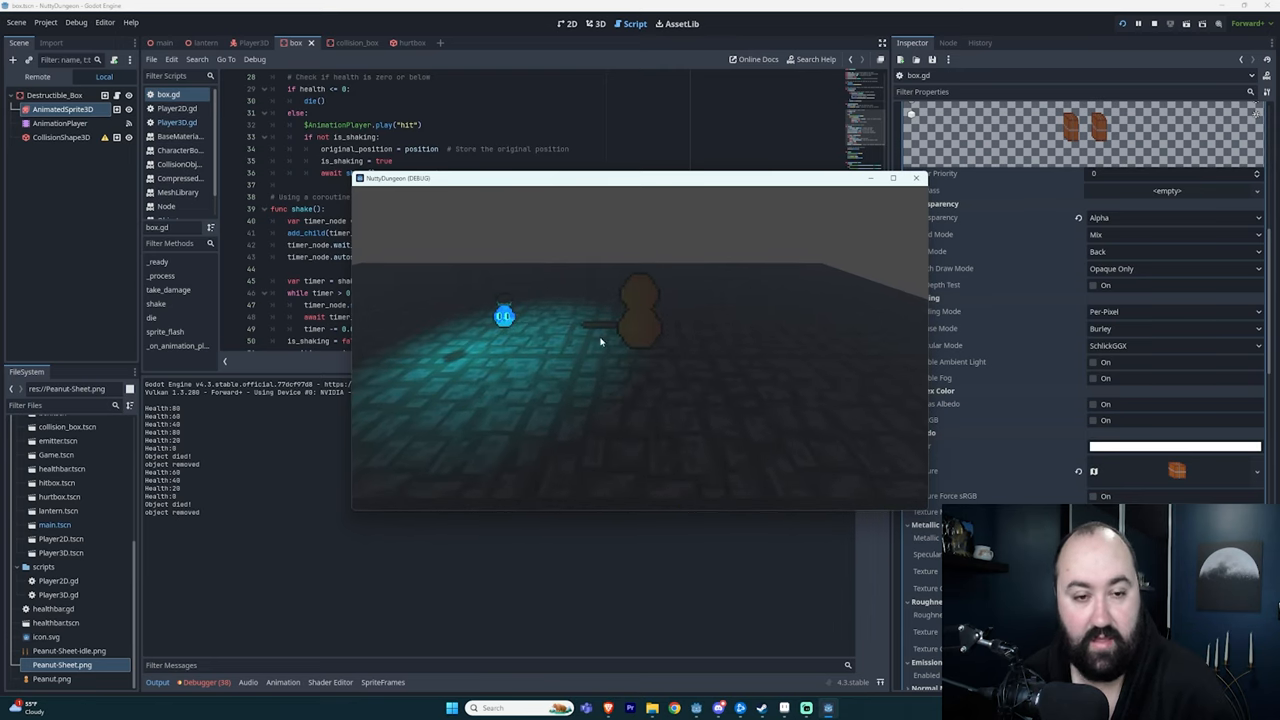
pyautogui.click(916, 178)
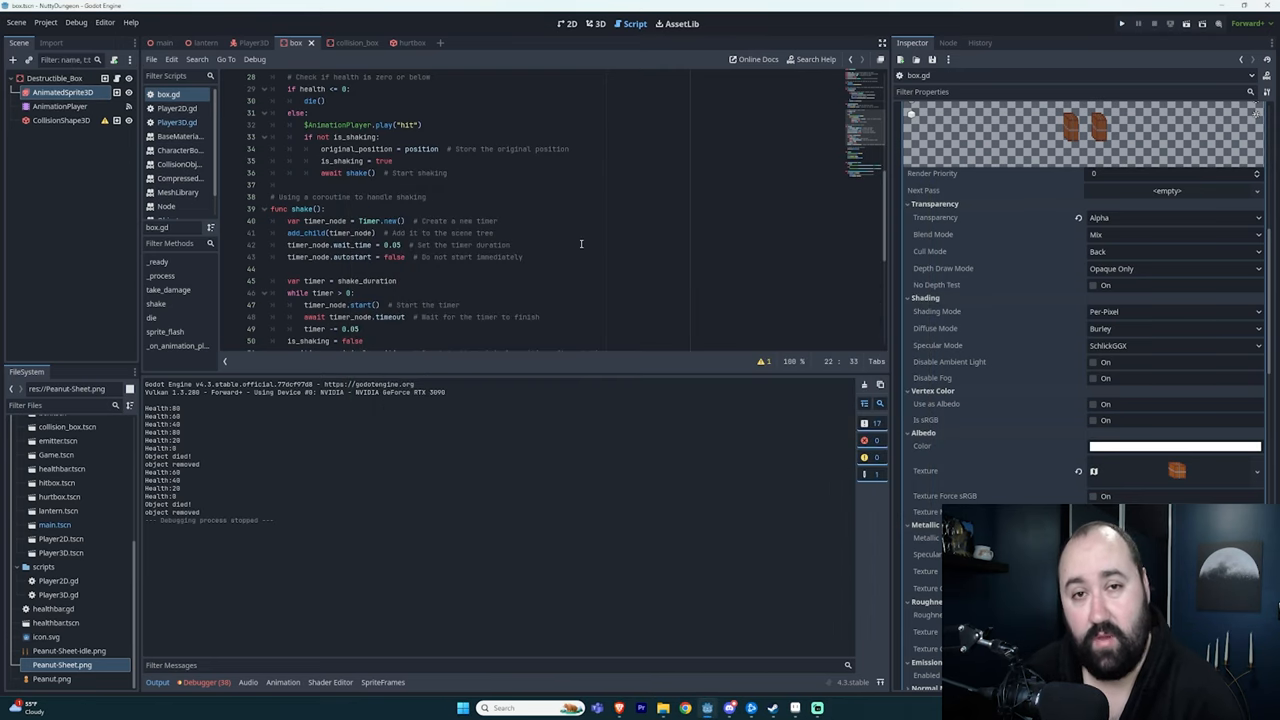